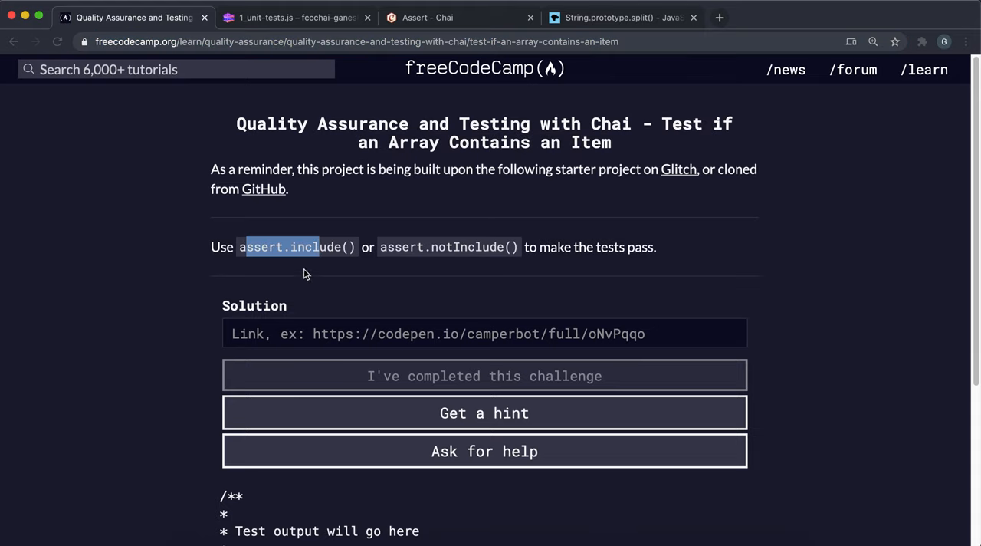
mouse_move(292, 252)
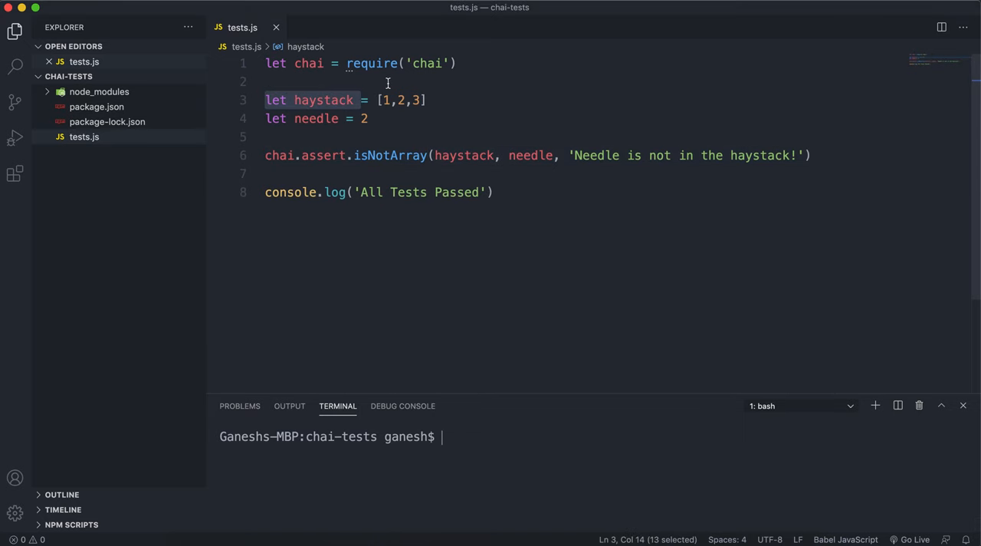
Step: Replace isNotArray with include in the haystack/needle assertion in tests.js and save
double_click(315, 118)
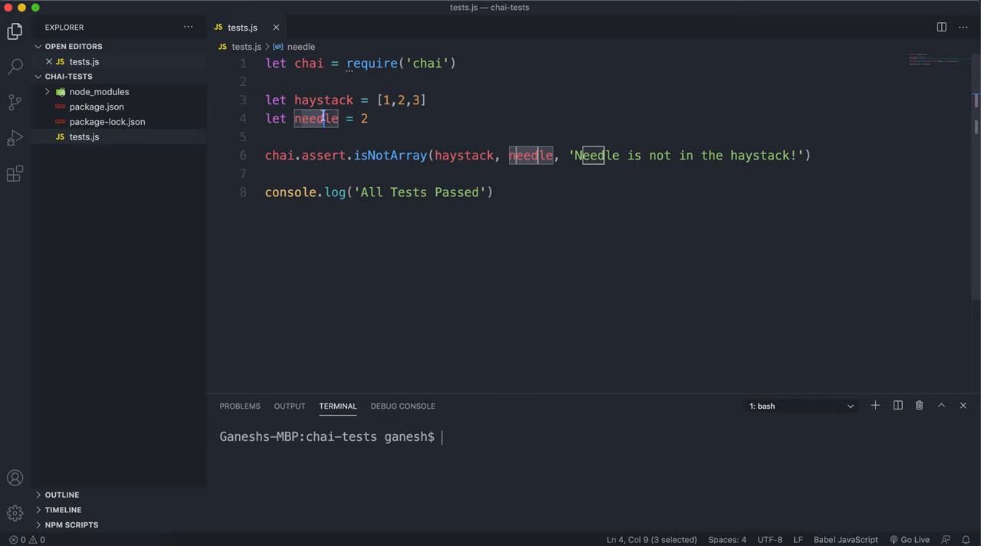
mouse_move(408, 162)
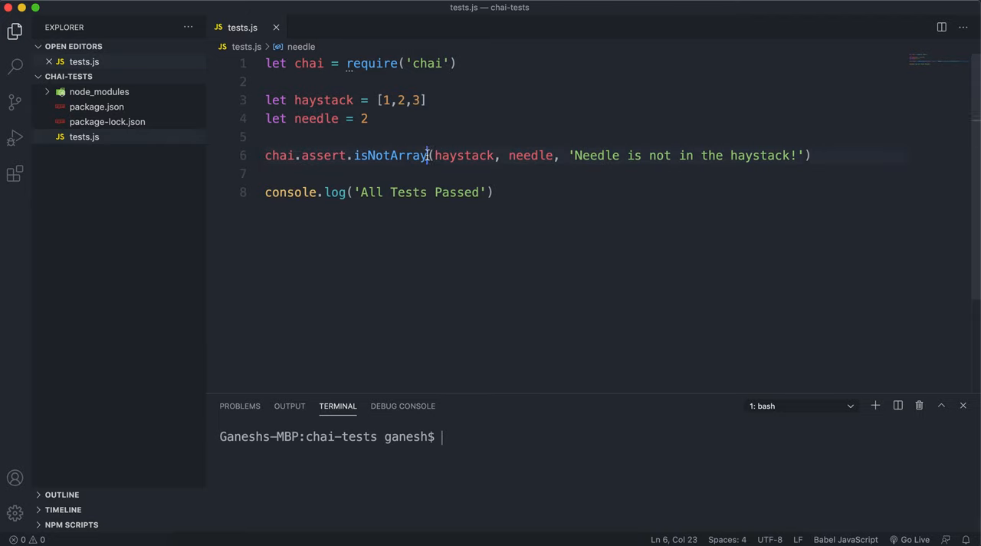
double_click(390, 155)
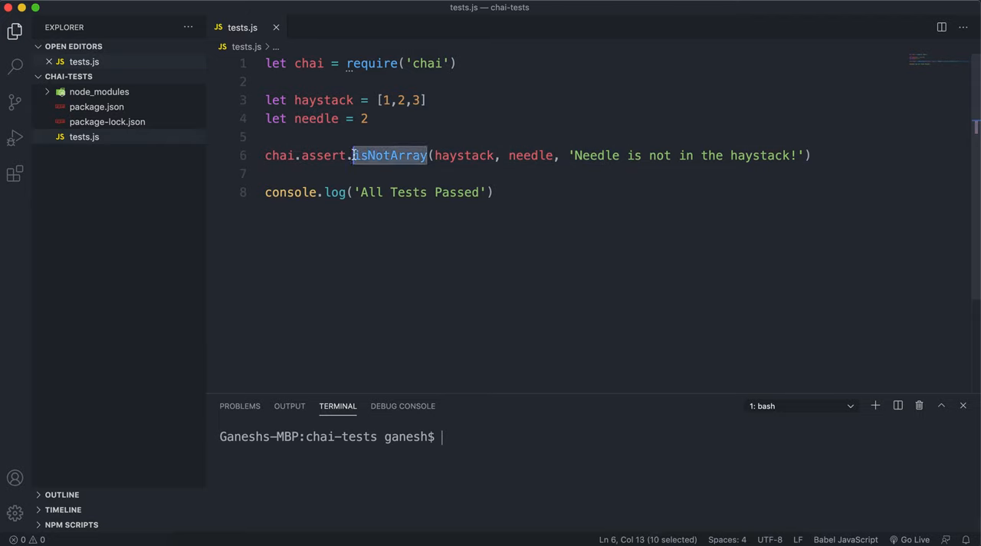
type("include")
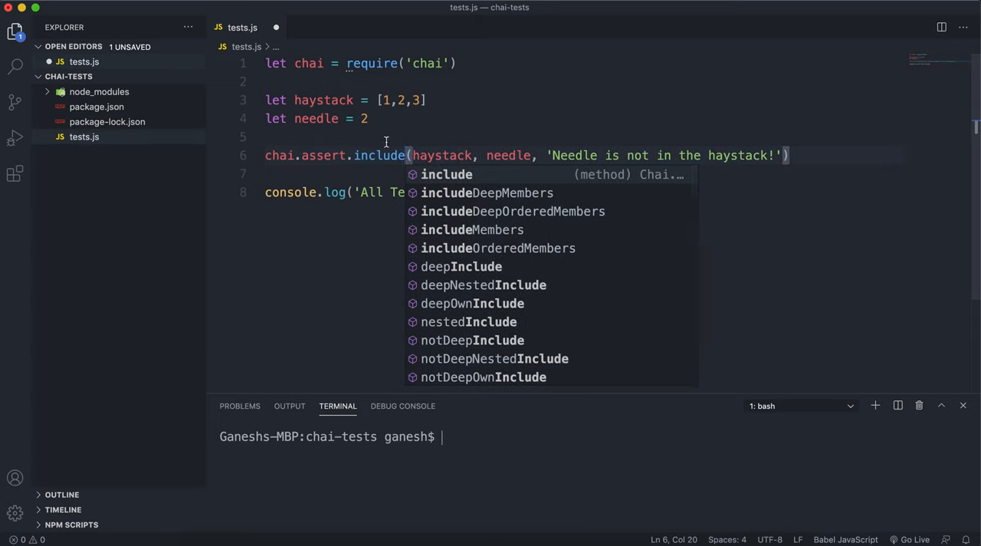
double_click(441, 155)
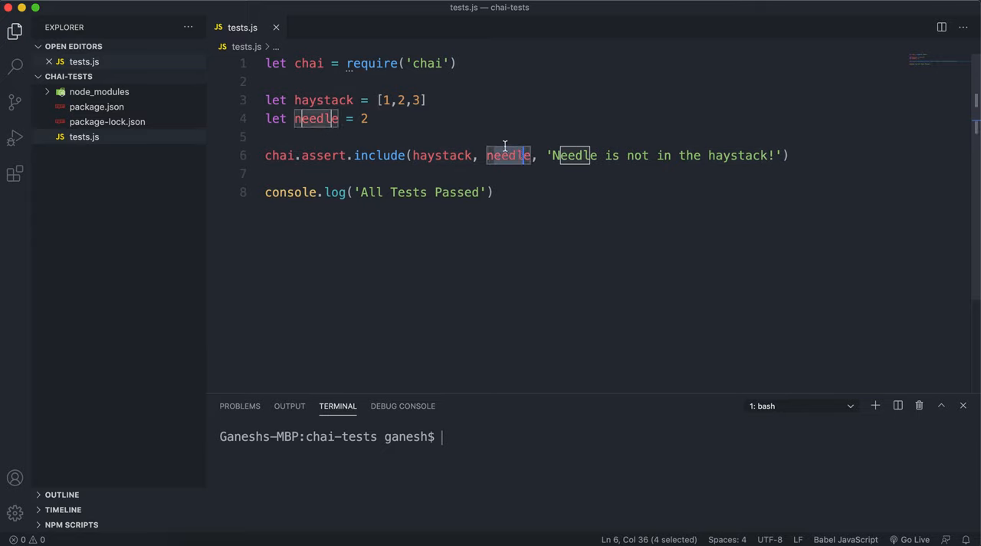
mouse_move(506, 154)
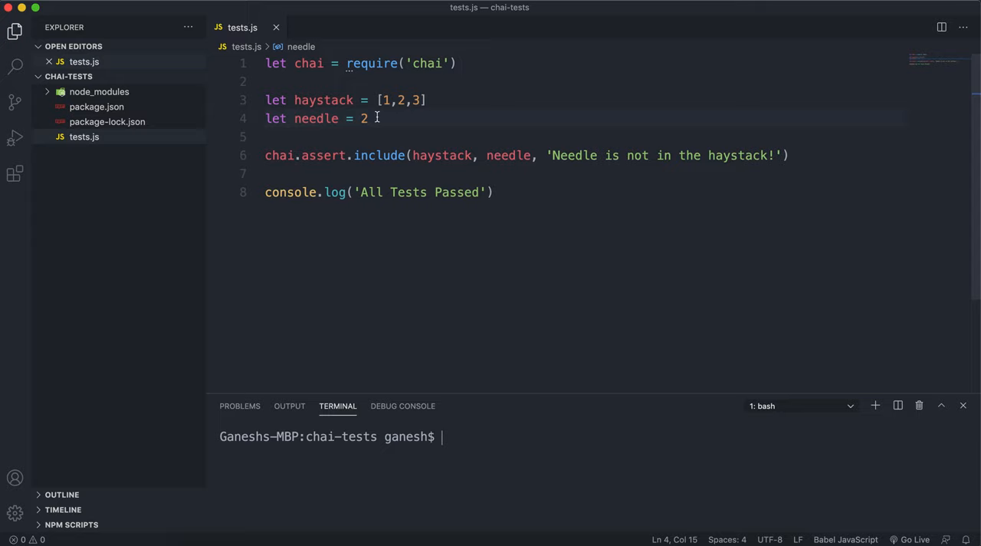
Step: Set needle to 4 to make include fail, then restore 2 and rerun node tests.js
key("Backspace")
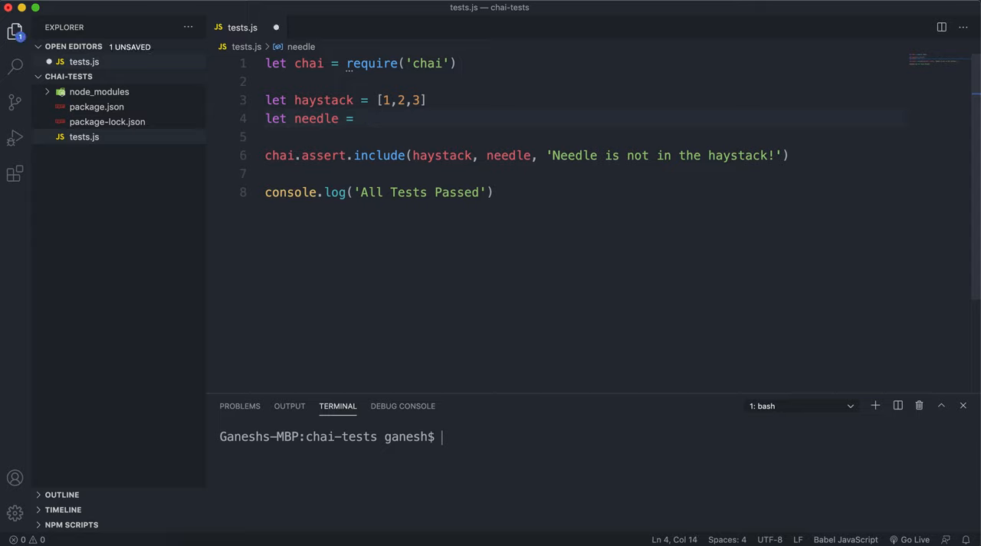
type("4")
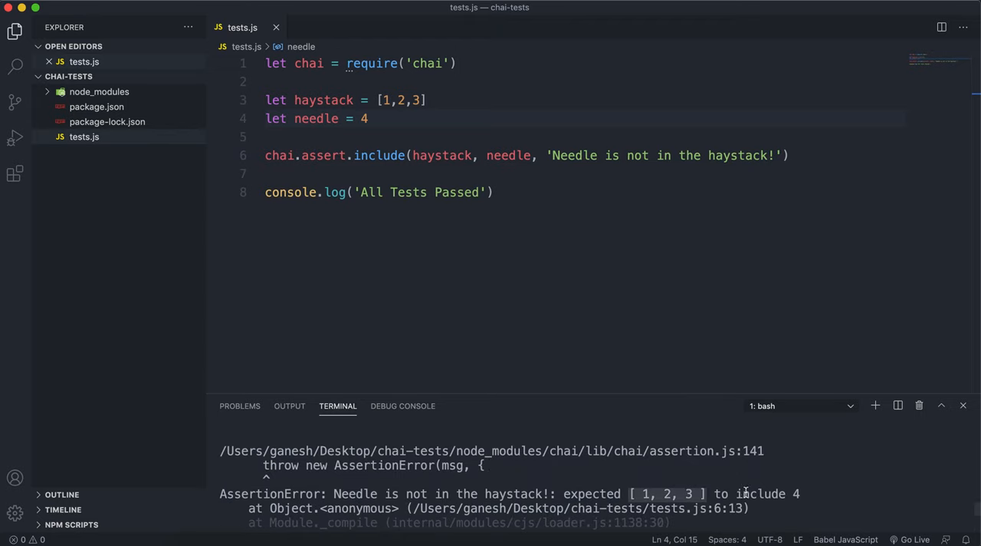
type("2")
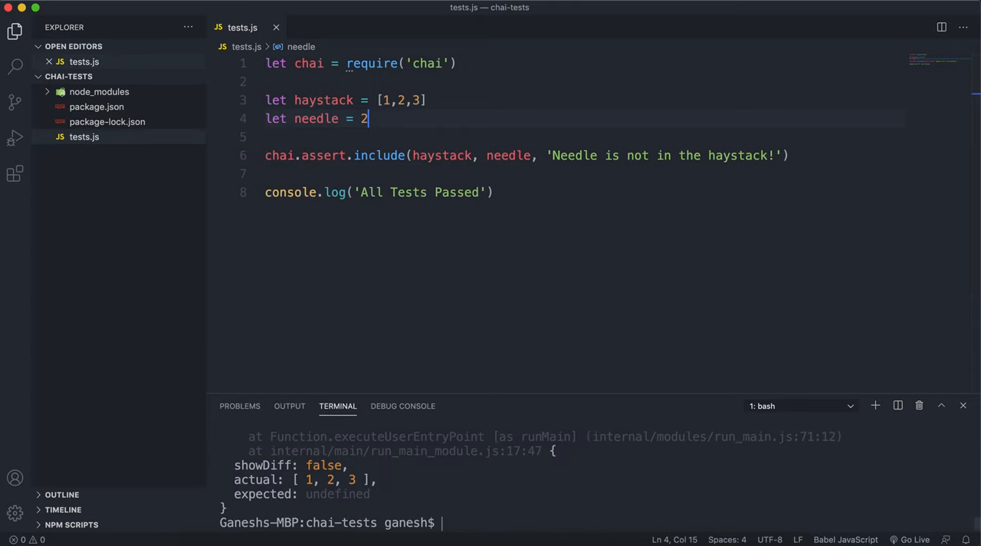
mouse_move(525, 480)
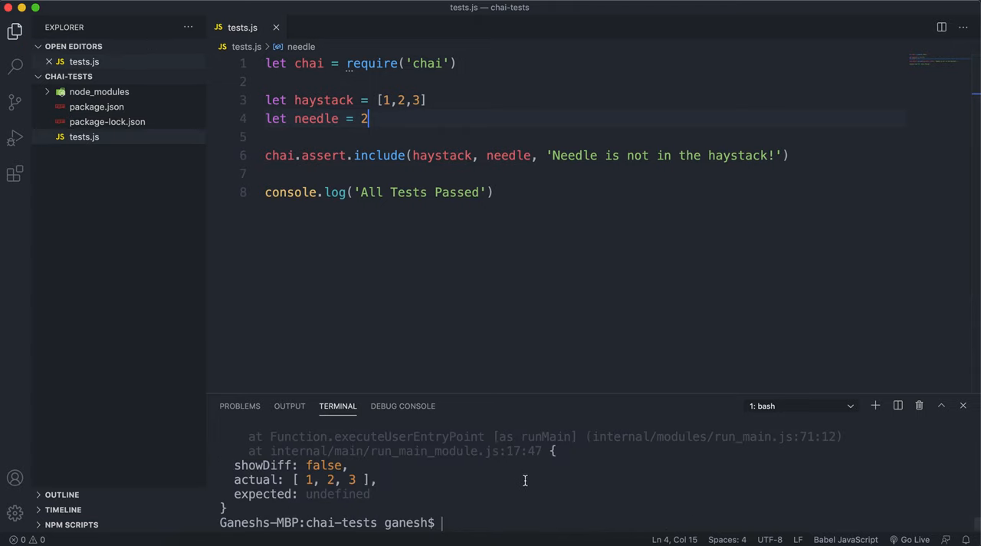
type("node tests.js")
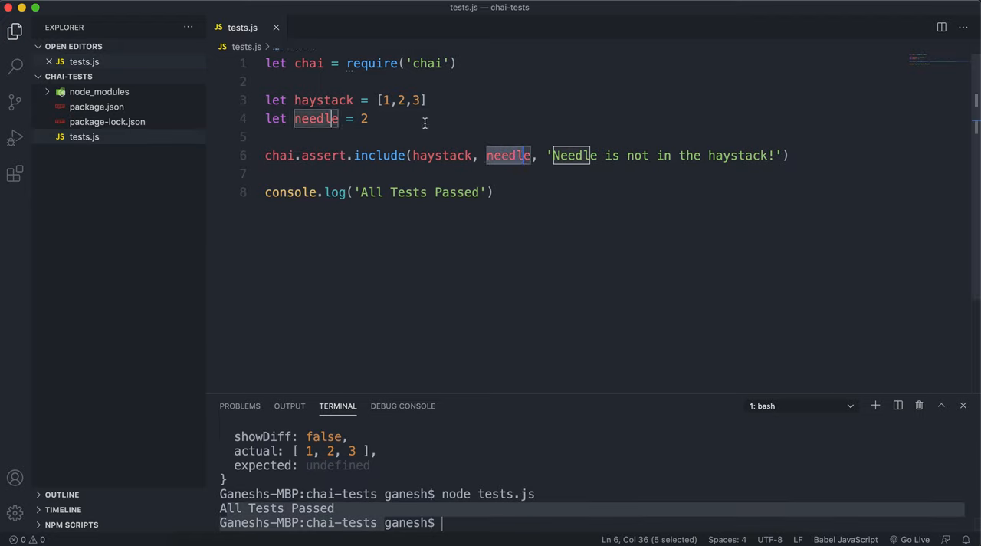
Step: Replace the haystack array's contents with name: 'Bob', age: 32
left_click(331, 100)
type("{n")
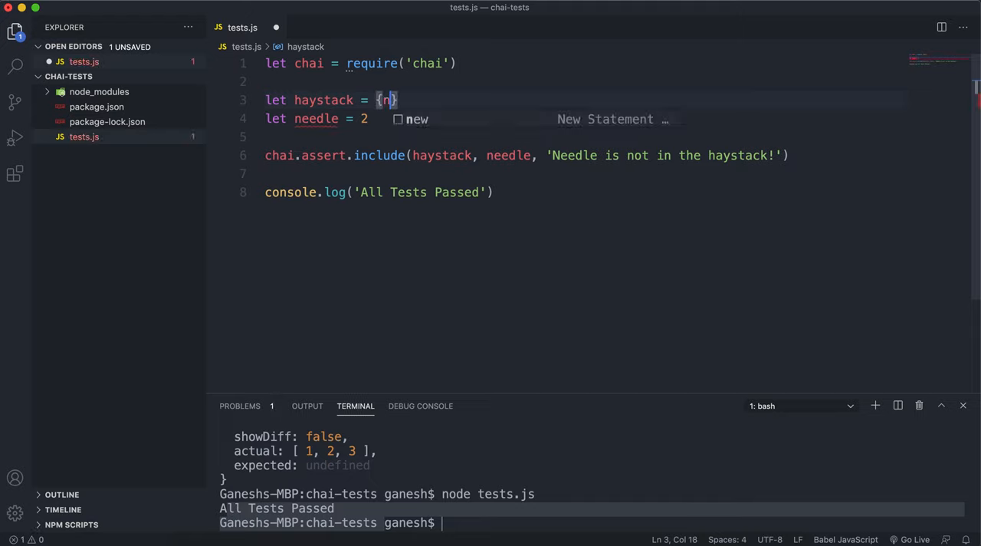
type("name: 'Bo")
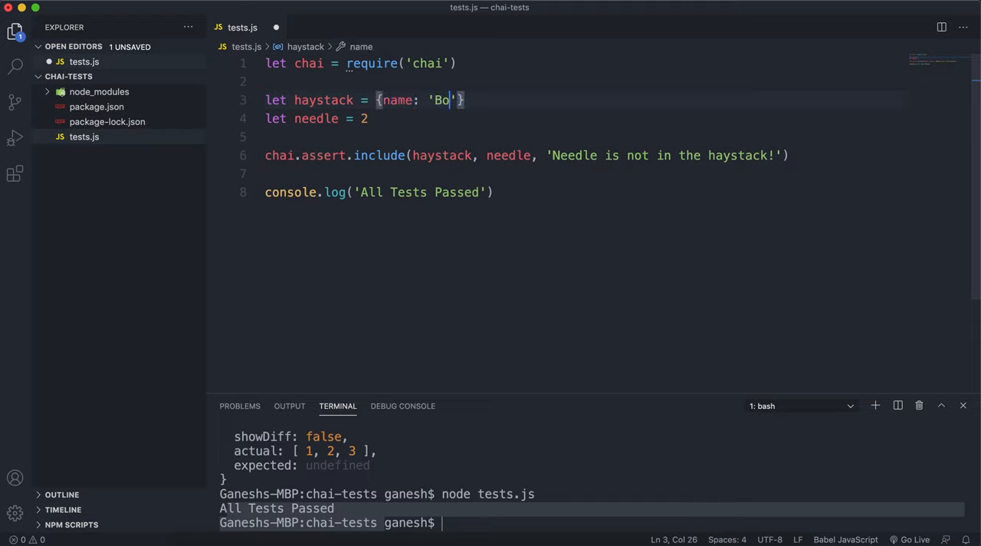
type("b")
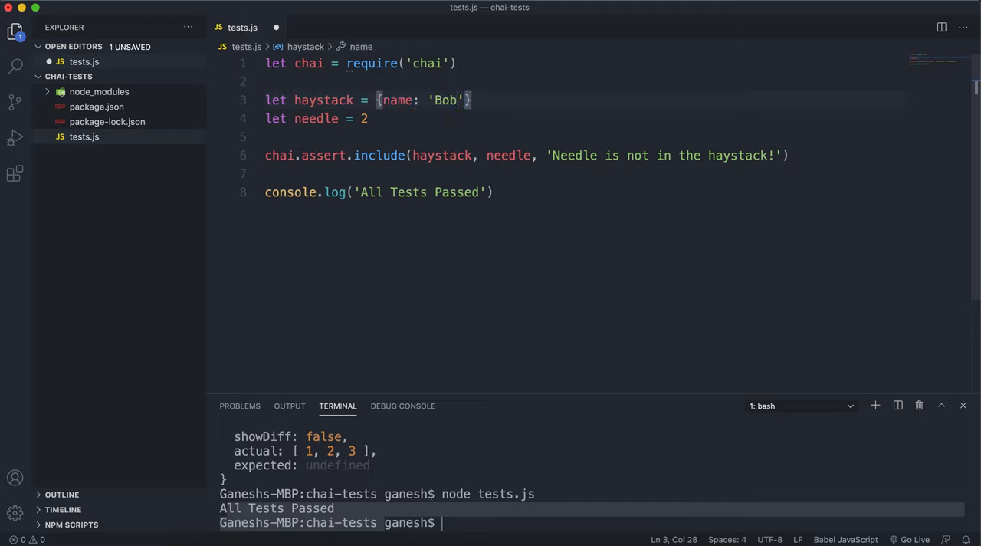
type(", age:")
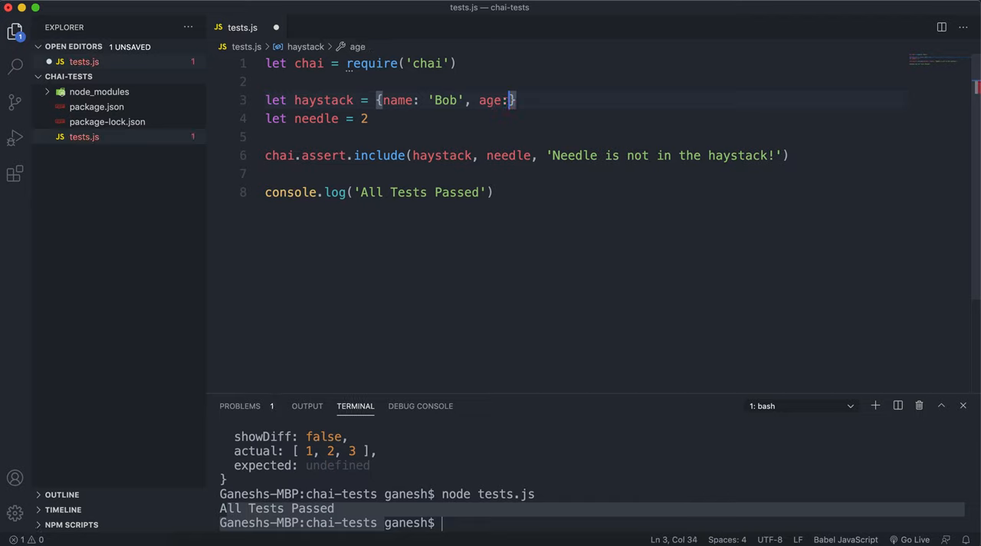
type("32")
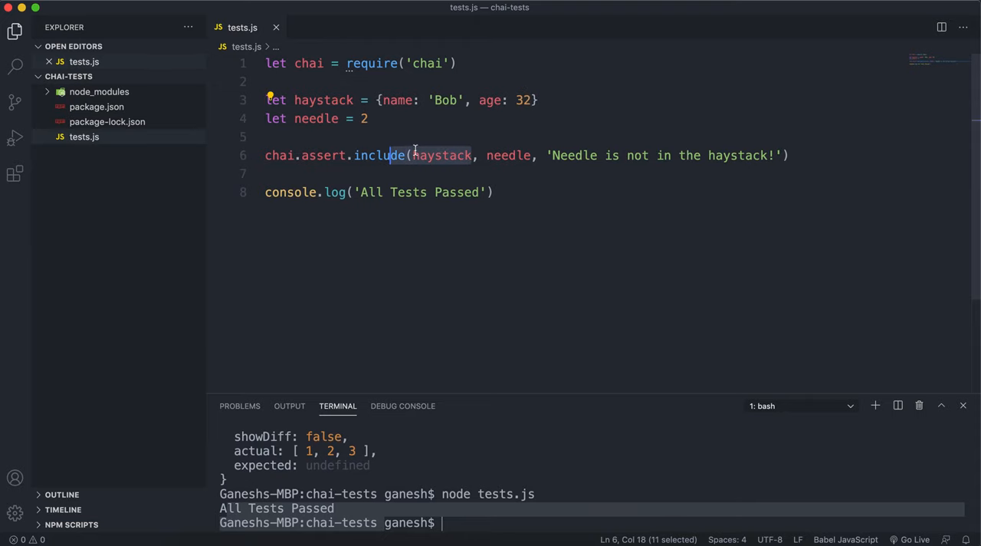
Step: Rename haystack to person and define the needle variable as age = {age: 32}
double_click(442, 154)
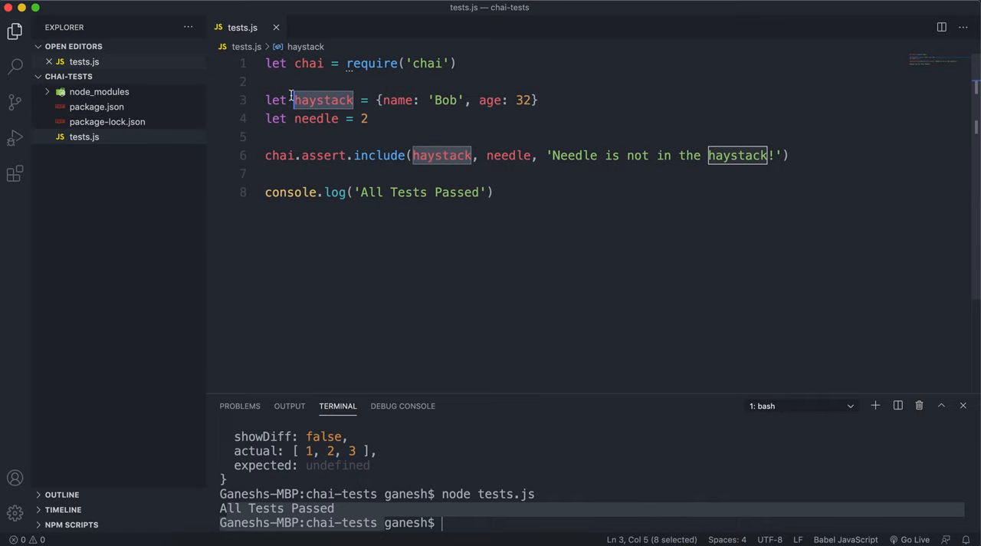
type("person")
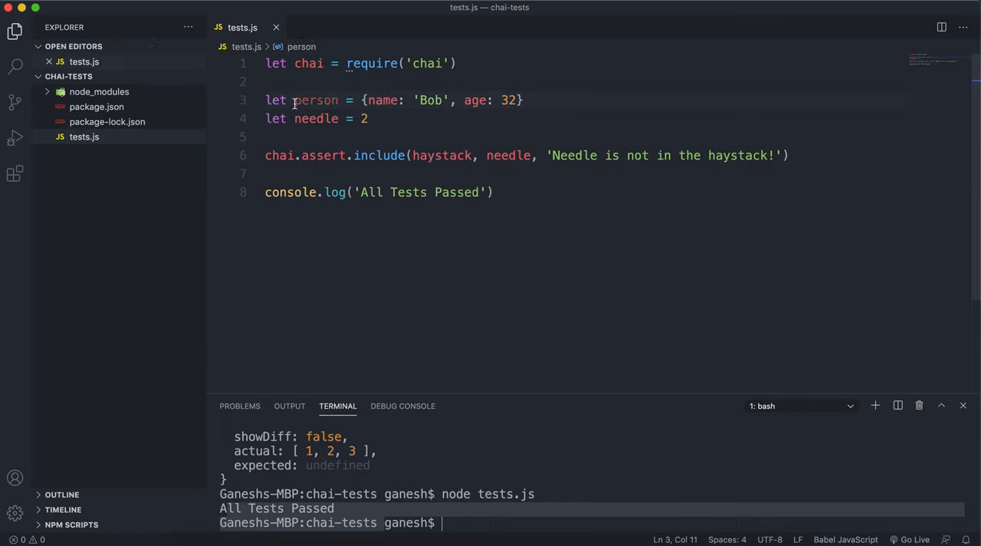
double_click(315, 118)
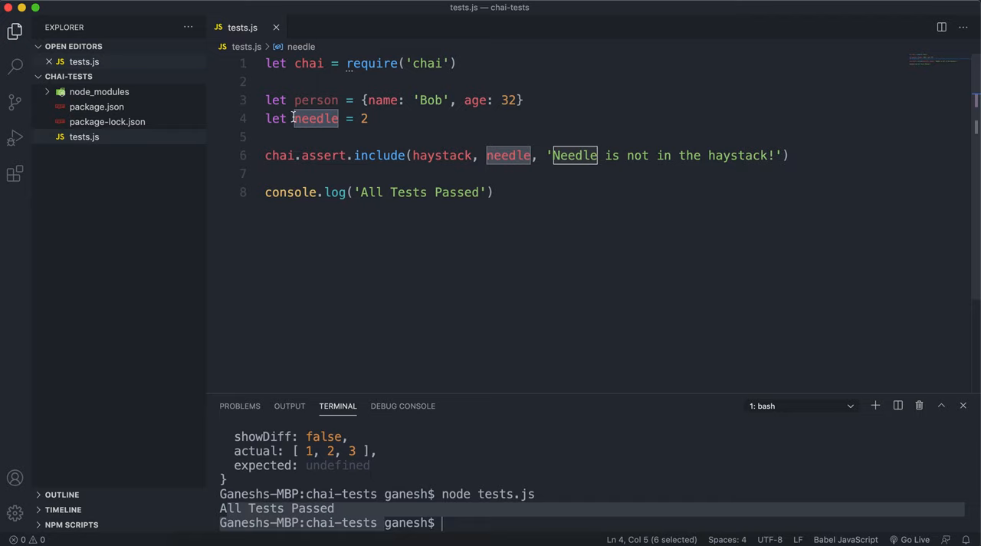
type("age")
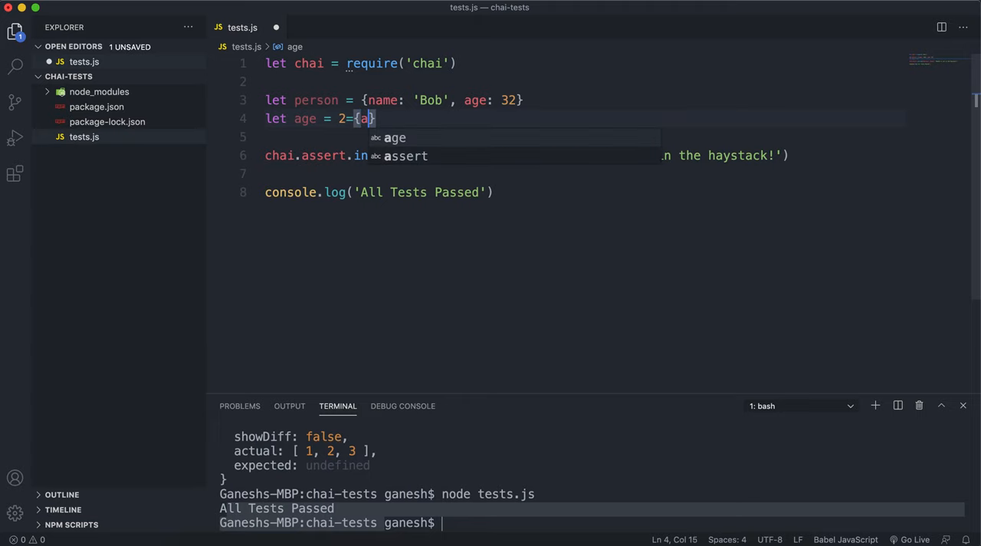
key("Backspace")
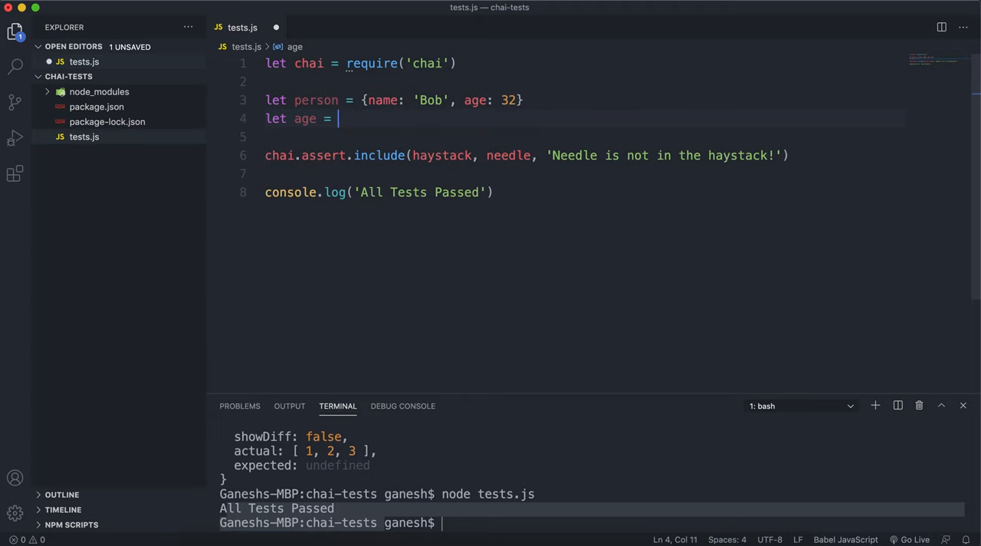
type("{age: }")
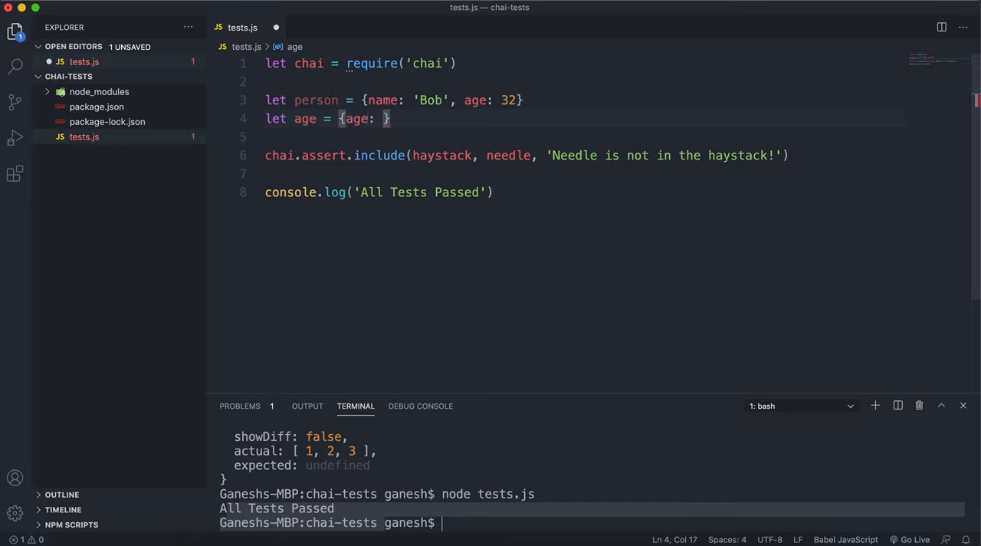
type("32")
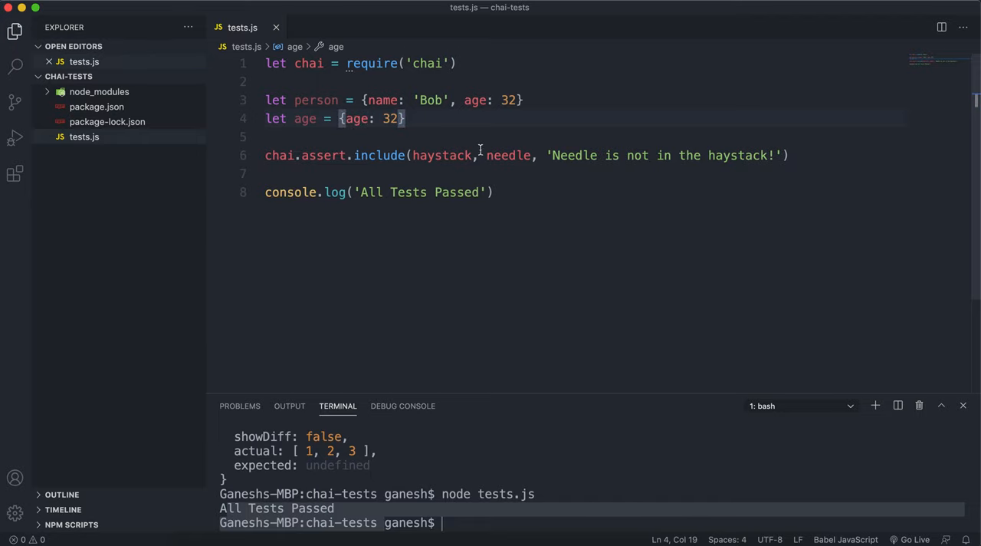
Step: Pass person to the include assertion and rename the age variable to query
double_click(442, 155)
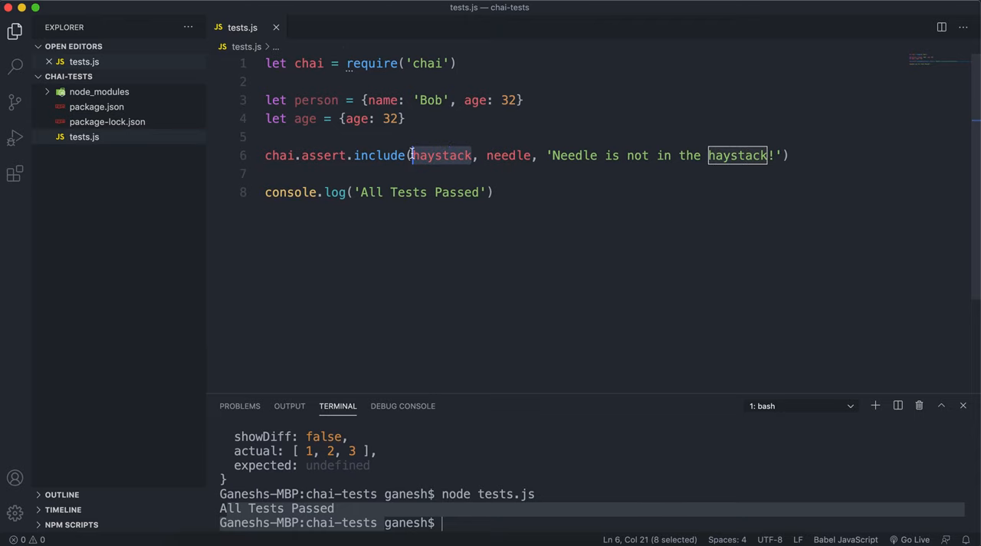
type("person")
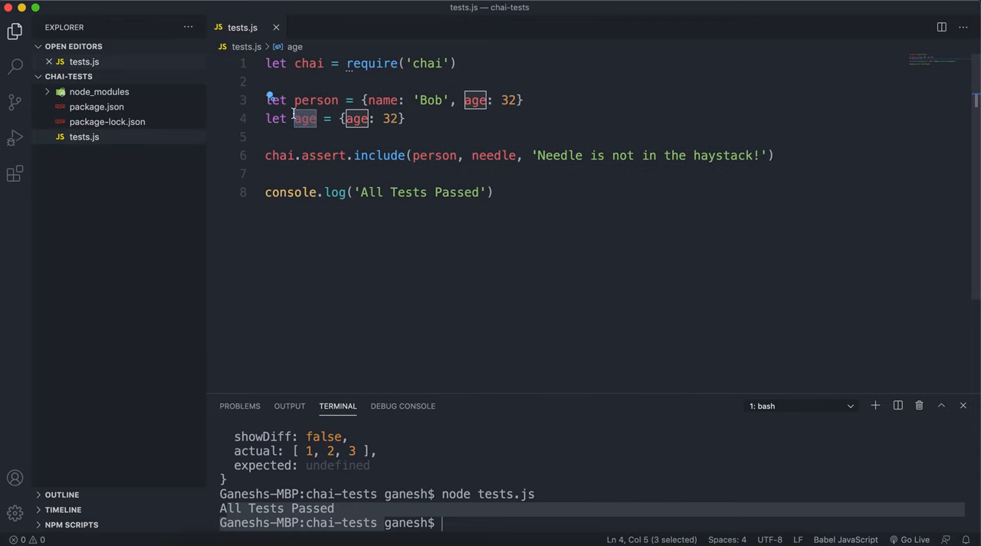
type("query")
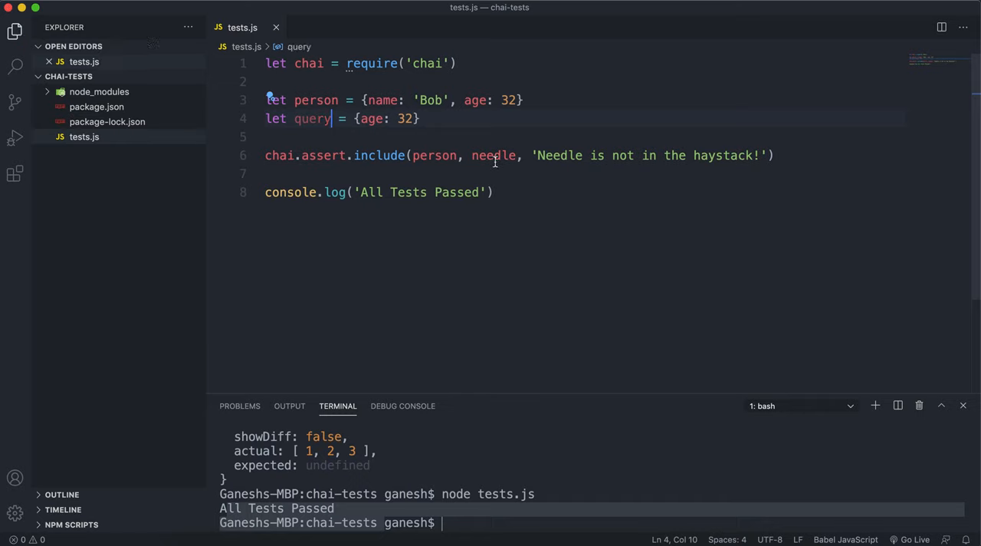
double_click(559, 155)
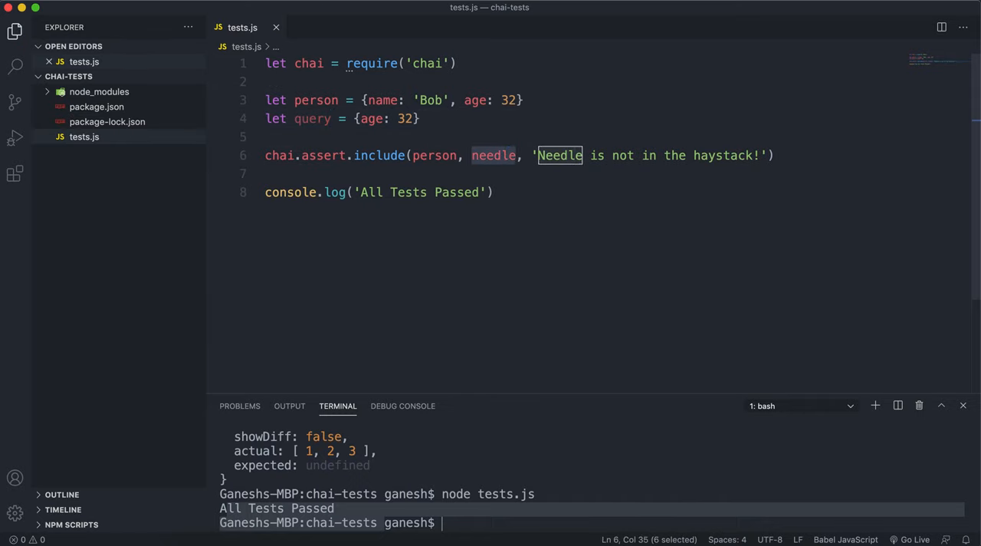
Step: Pass query as the include needle, then change query's age to 33
type("query")
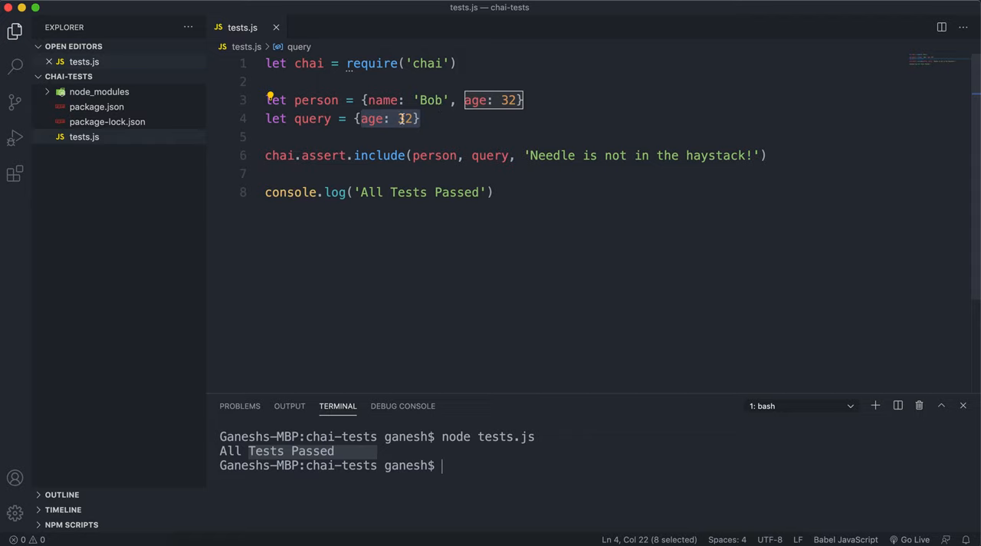
type("33")
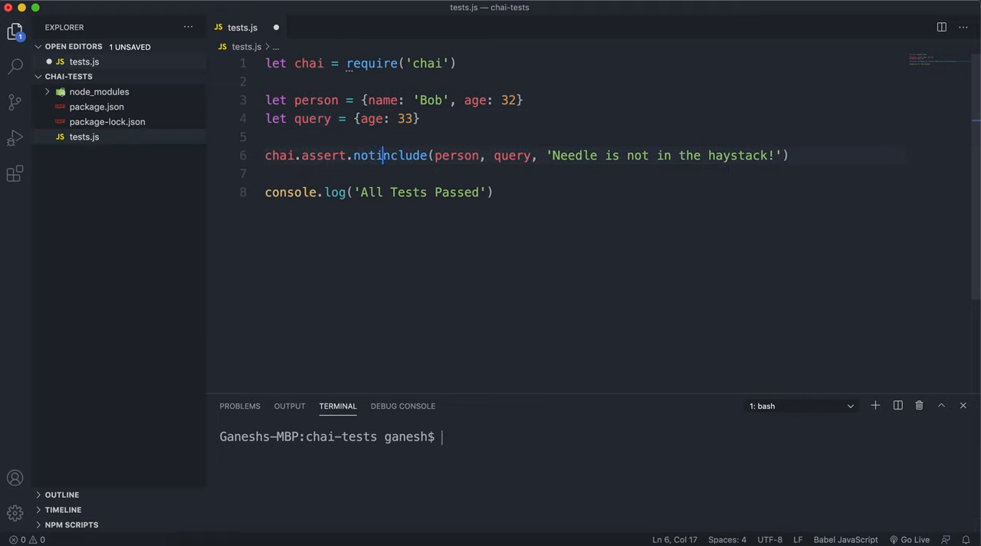
Step: Run notInclude with age 33 (passes), then age 32 (fails), and start retyping haystack
key("cmd+s")
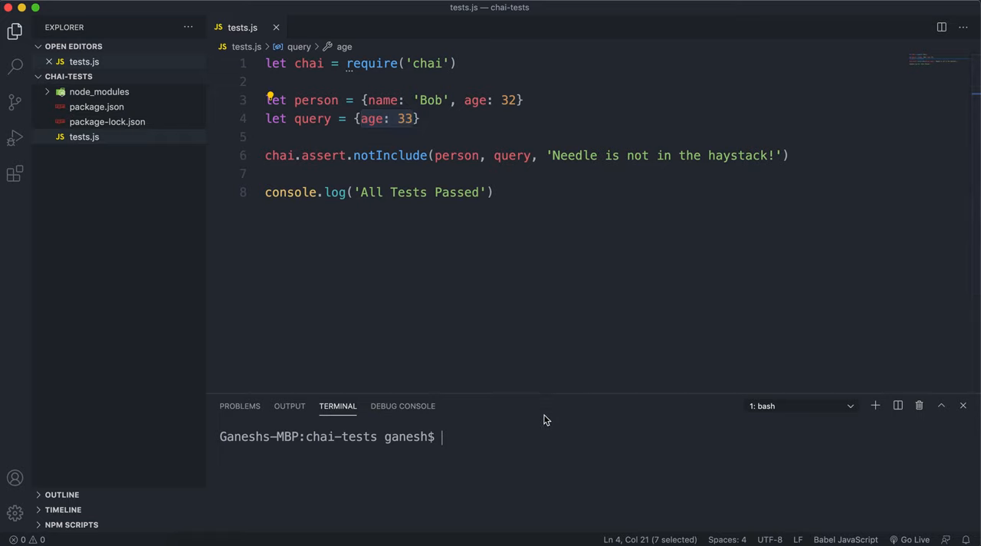
type("node tests.js")
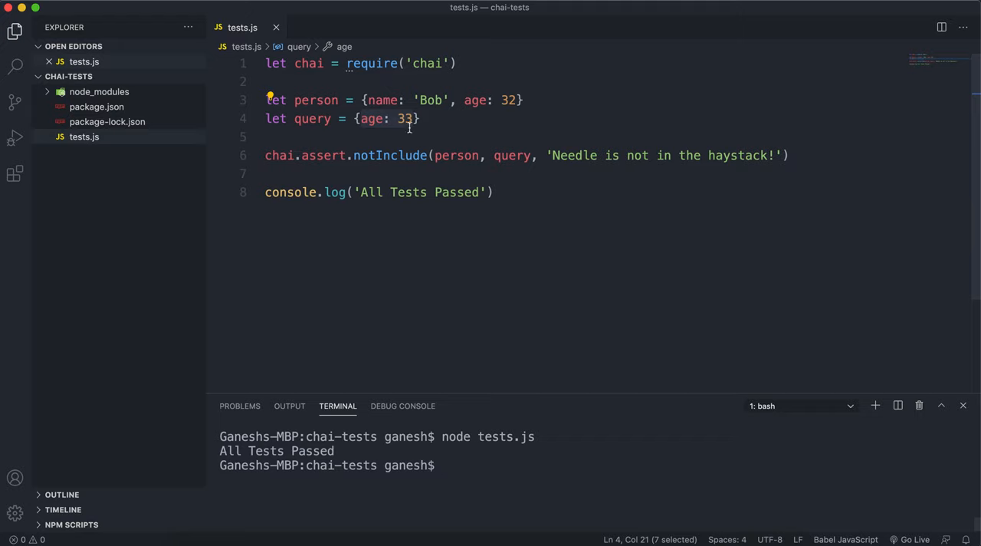
type("32")
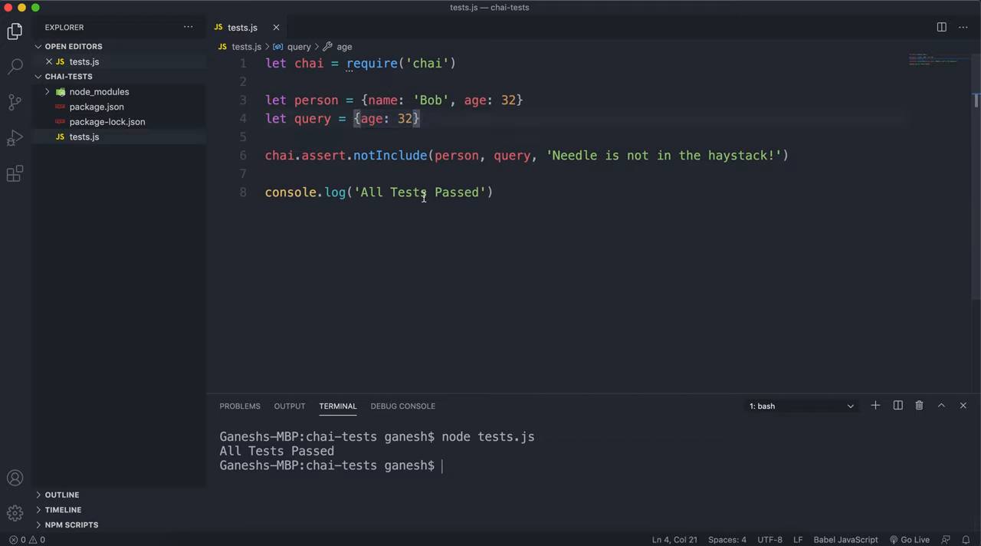
type("node tests.js")
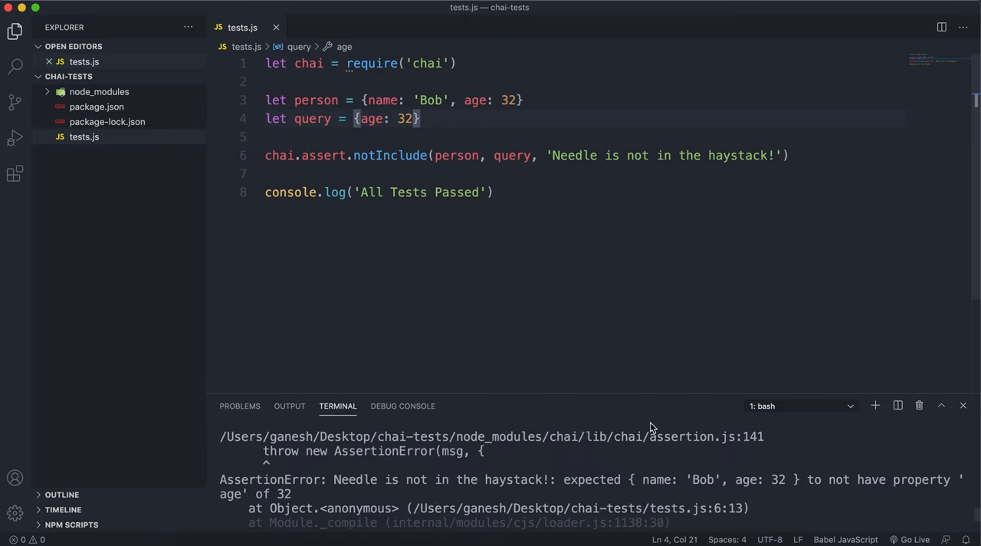
mouse_move(217, 502)
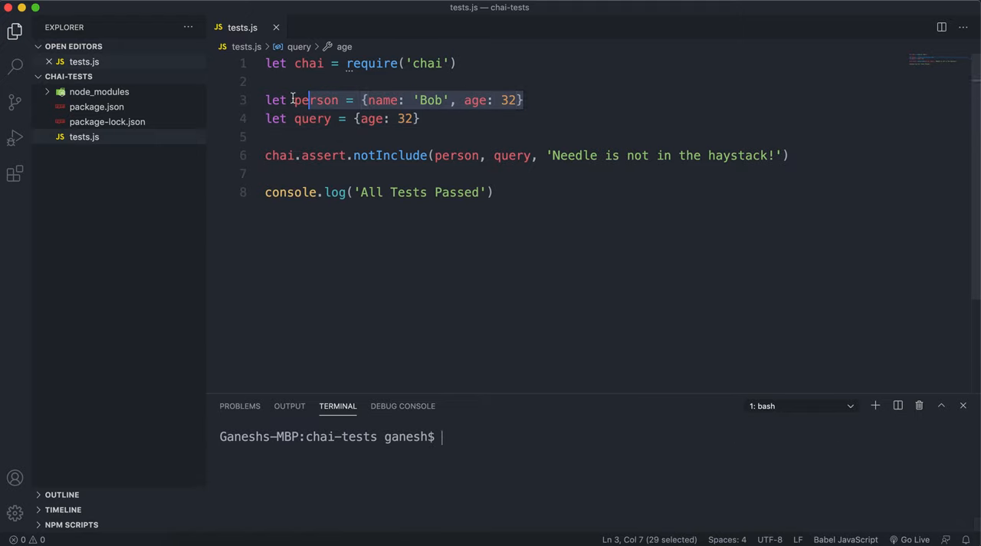
type("hayst")
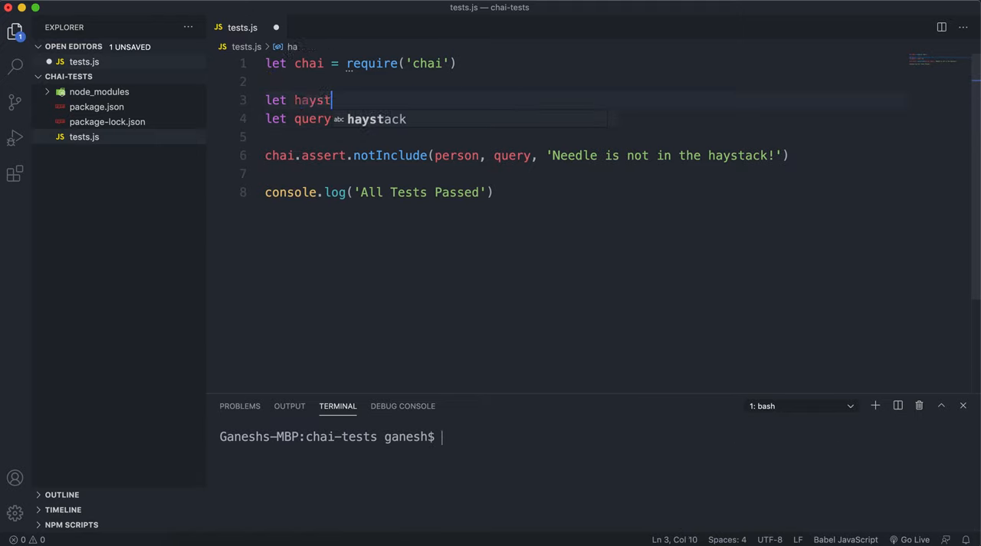
Step: Define haystack = [1, 2, 3], pass haystack and needle to notInclude, and run node tests.js
type("ack")
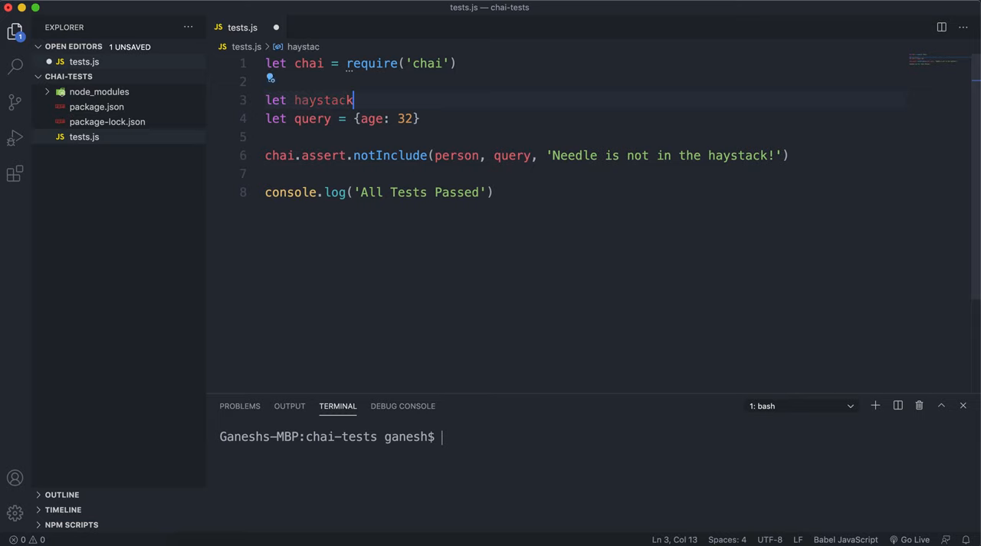
type("= [1, 2]")
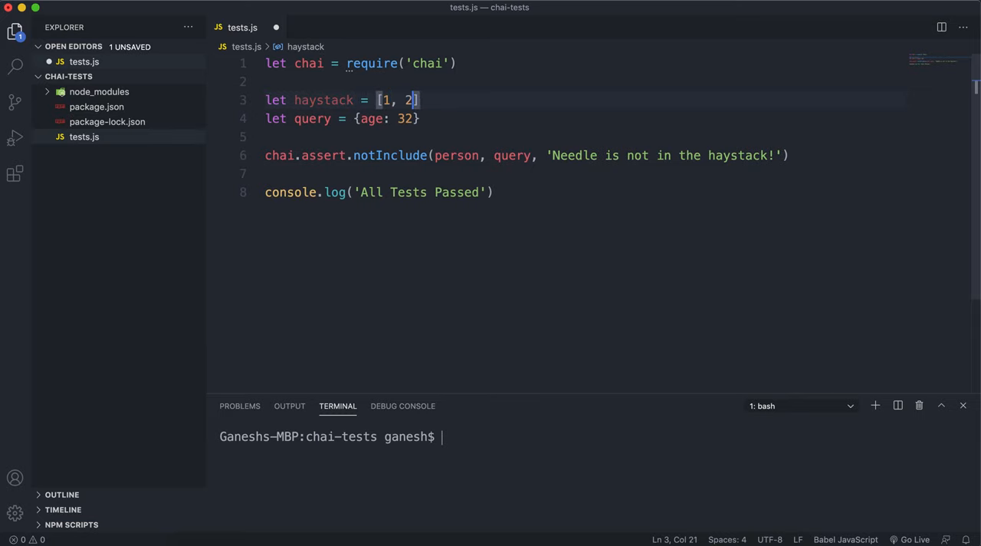
type(", 3")
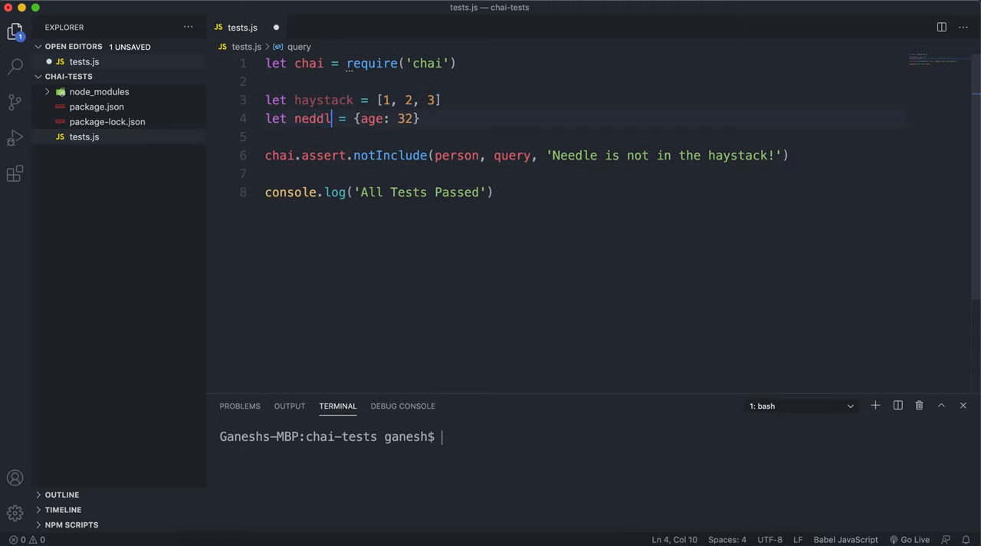
key("Backspace")
type("edle")
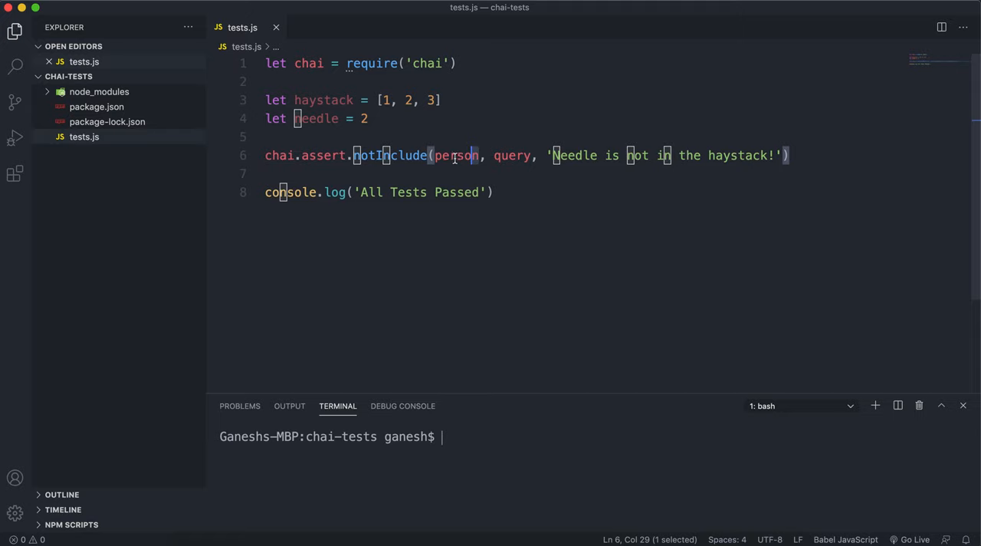
type("hay")
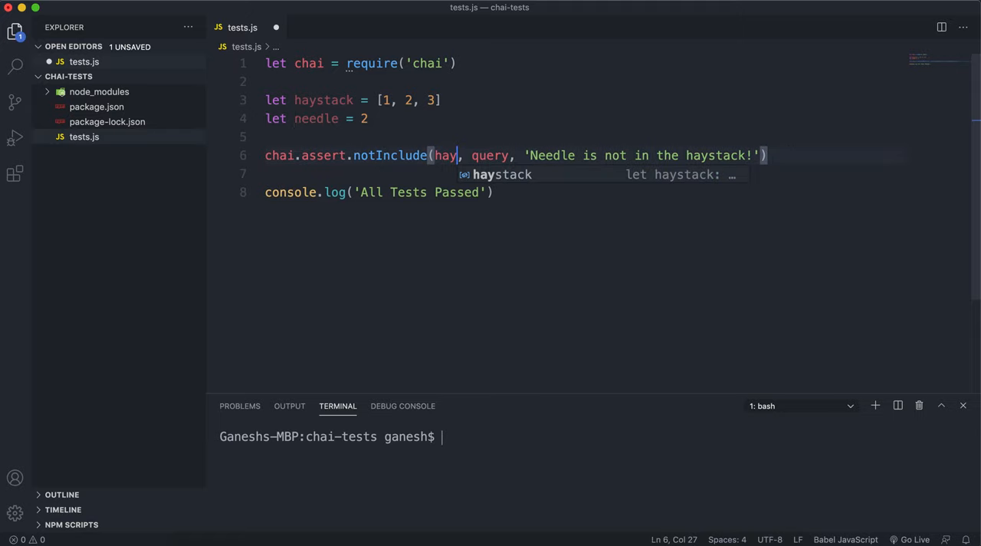
key("Tab")
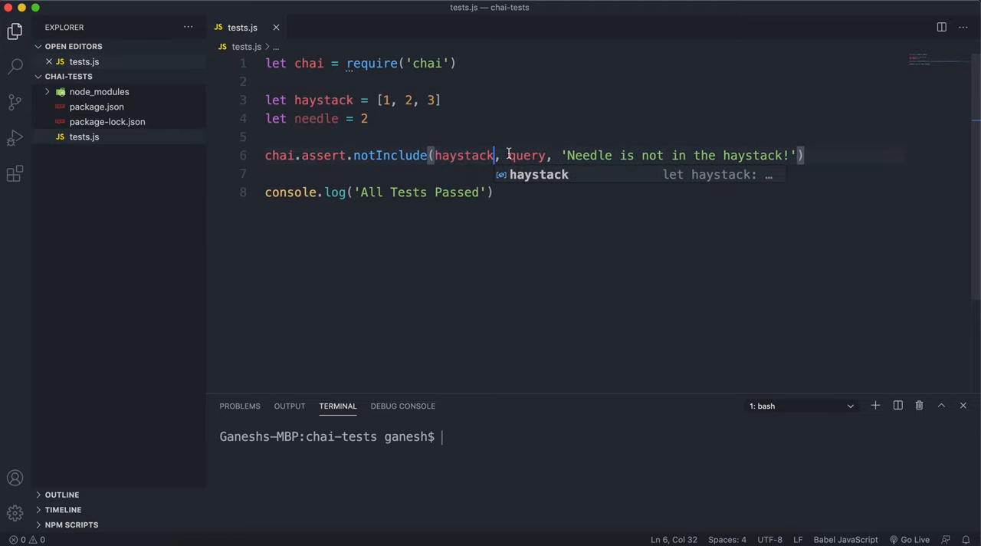
double_click(526, 155)
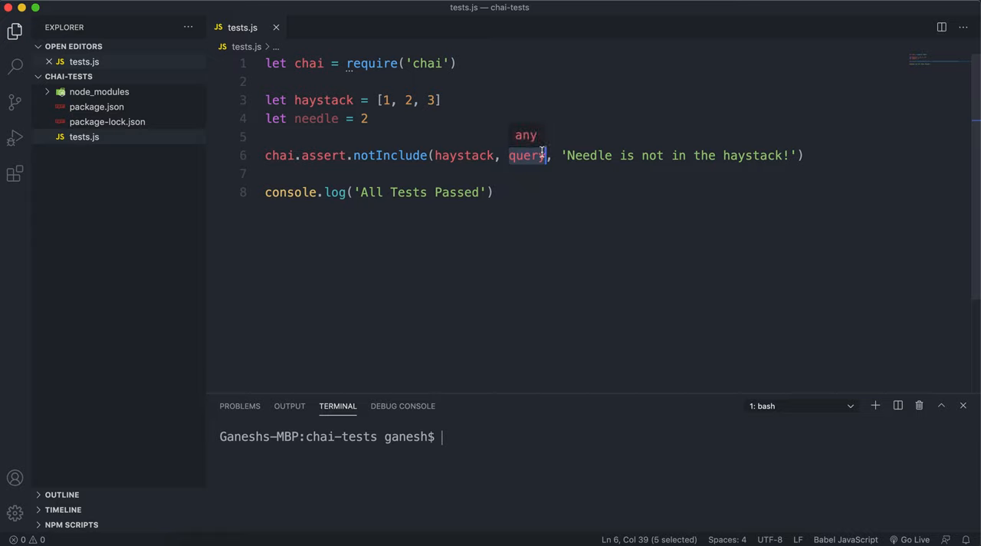
type("needle")
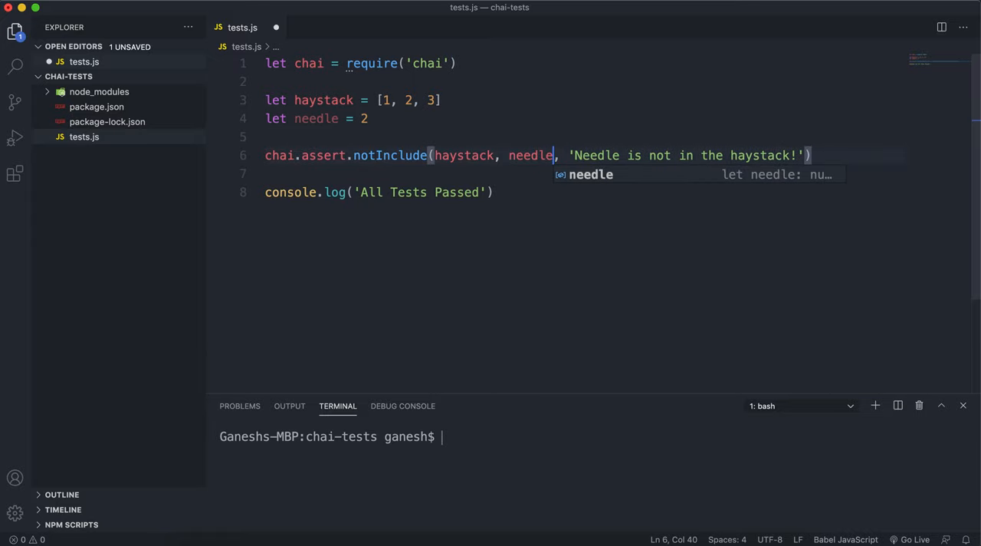
type("node tests.js")
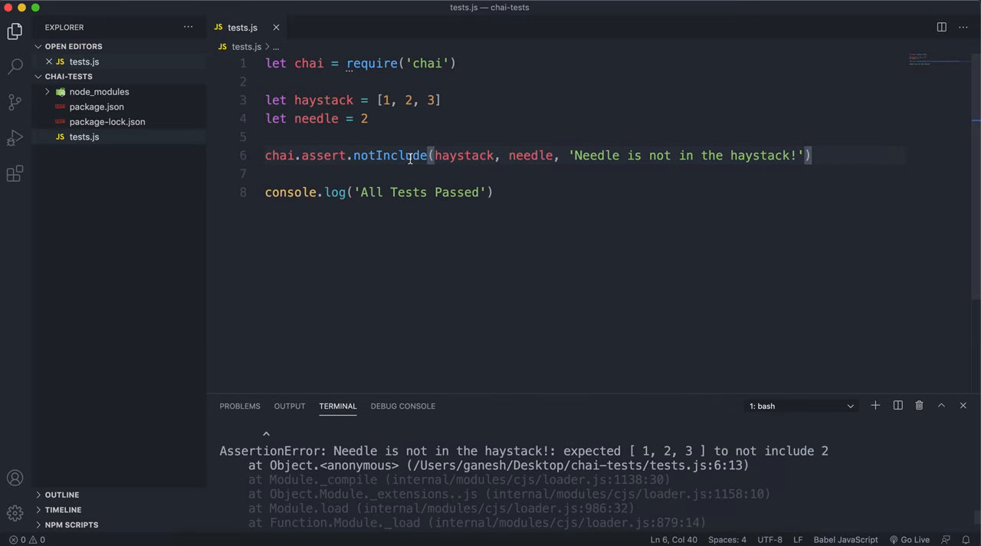
Step: Change needle to 4, save so notInclude passes, and switch to the freeCodeCamp page
type("3")
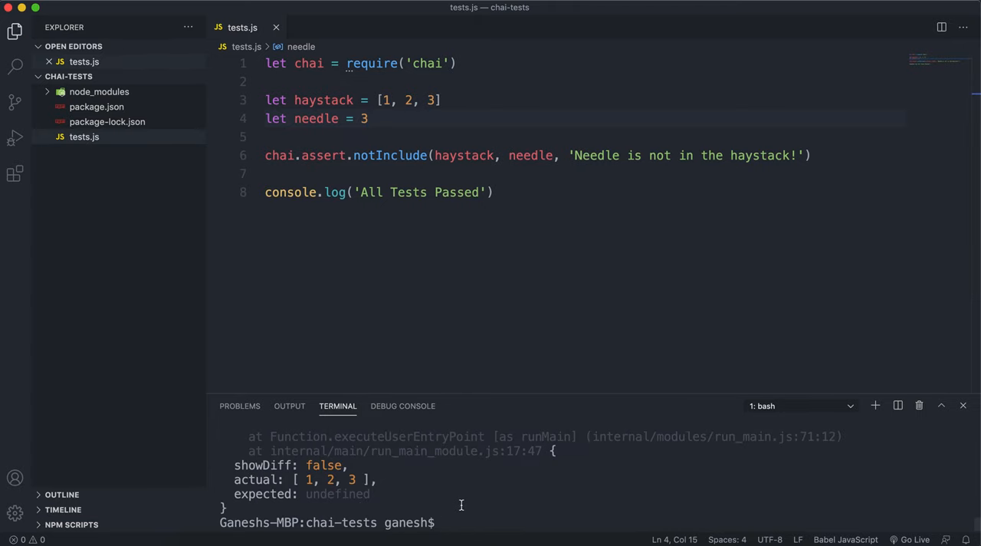
type("4")
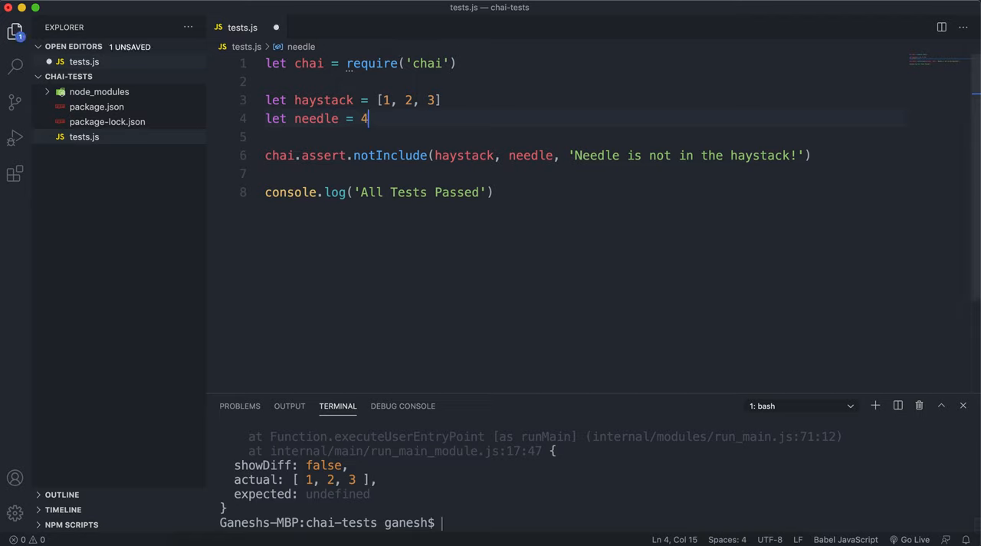
key("cmd+s")
type("node tests.js")
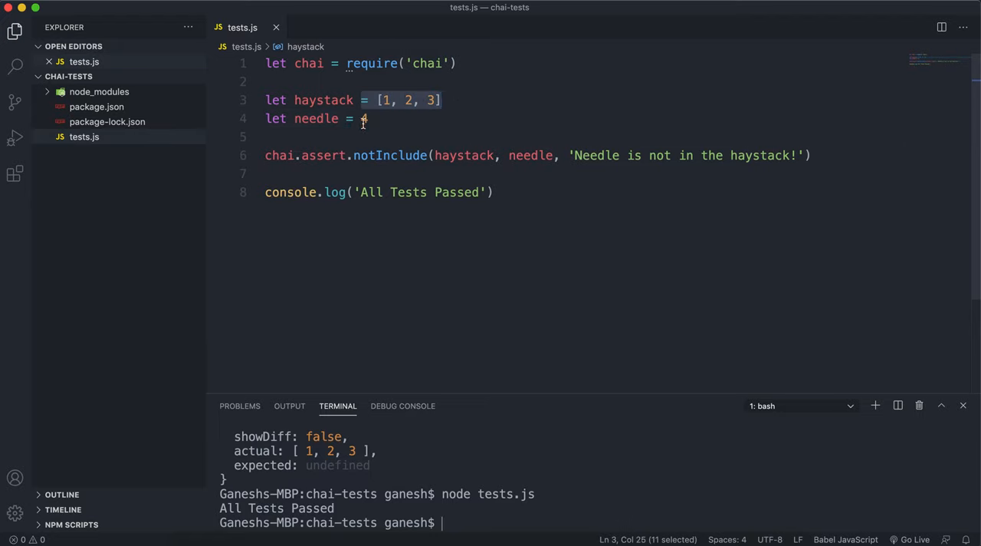
left_click(132, 16)
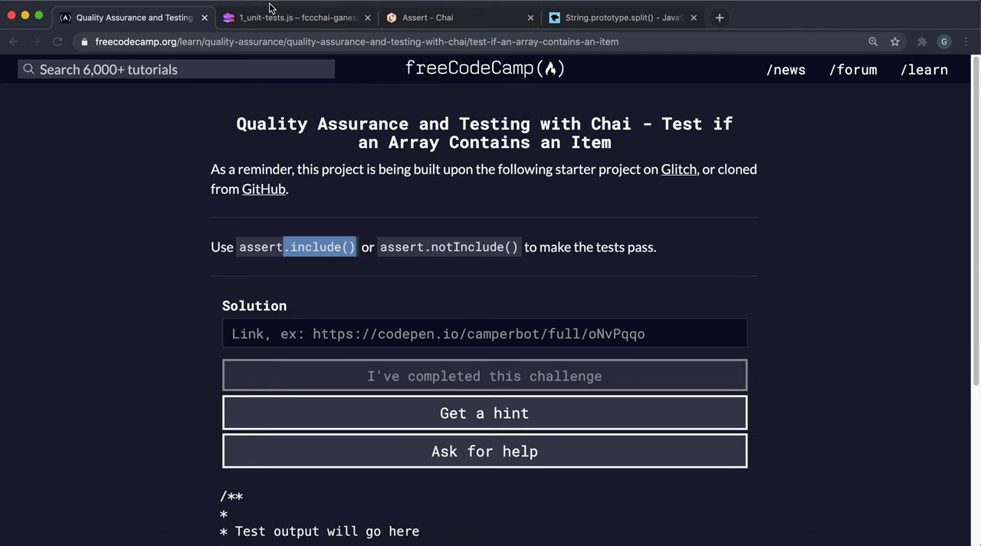
Step: In Glitch's 1_unit-tests.js, replace fail with notInclude in the winterMonths 'jul' assertion
left_click(295, 17)
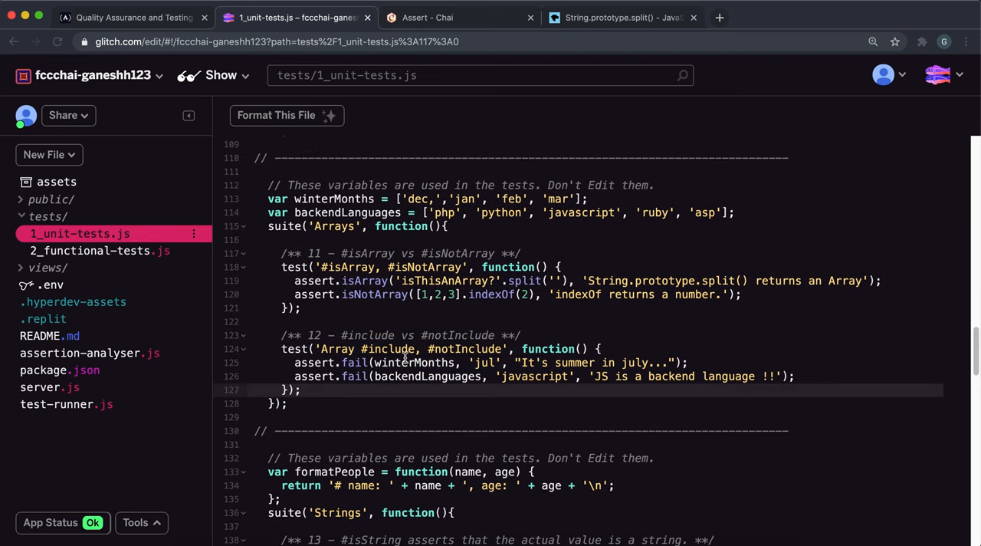
double_click(414, 363)
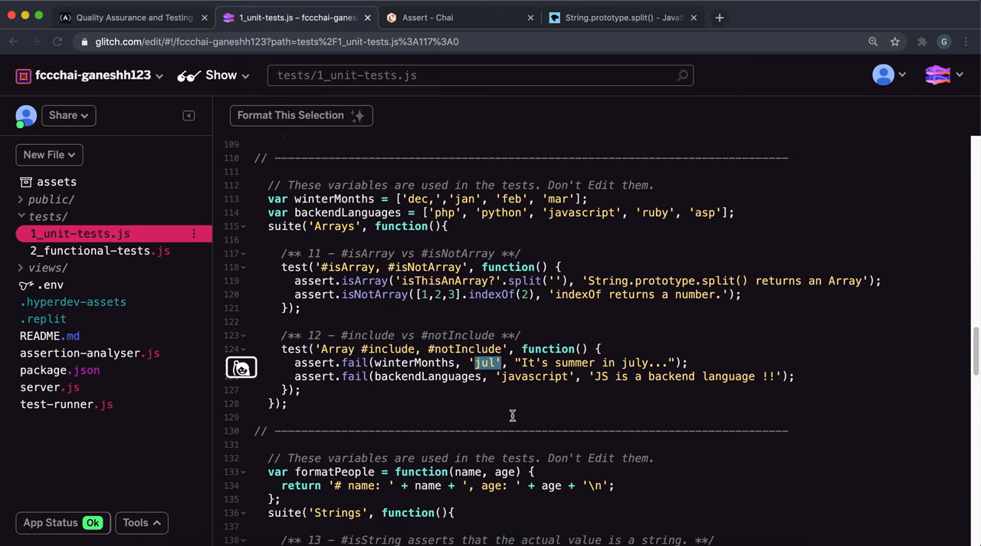
mouse_move(505, 348)
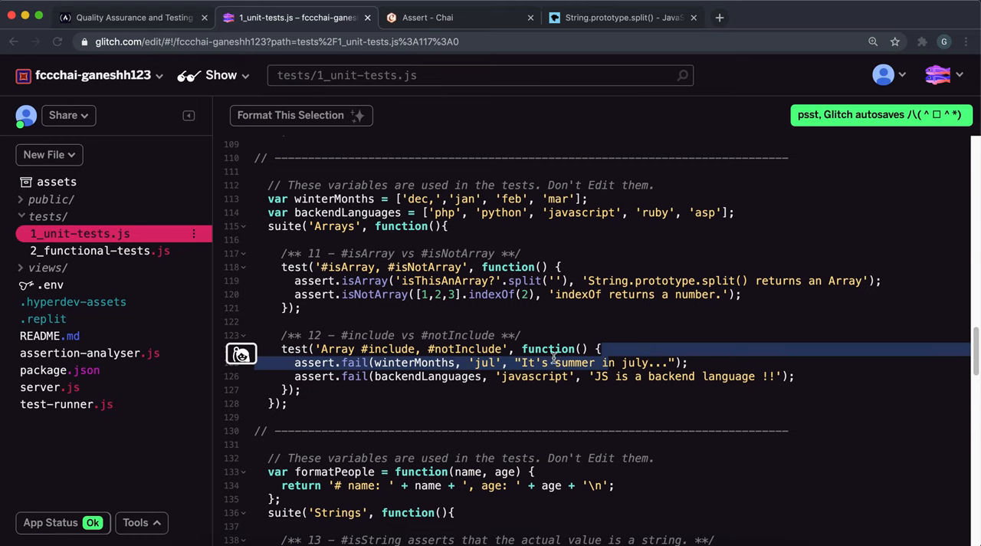
left_click(391, 349)
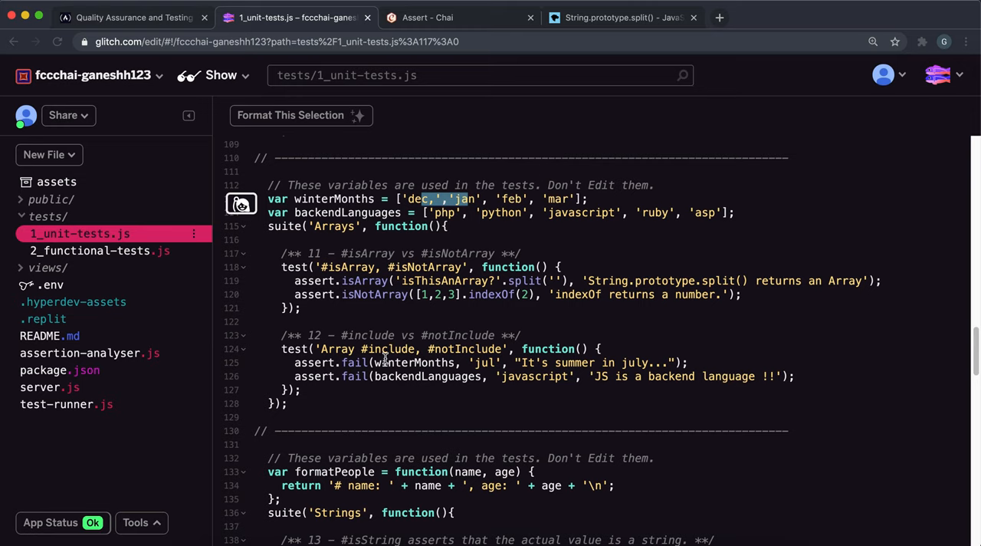
double_click(354, 363)
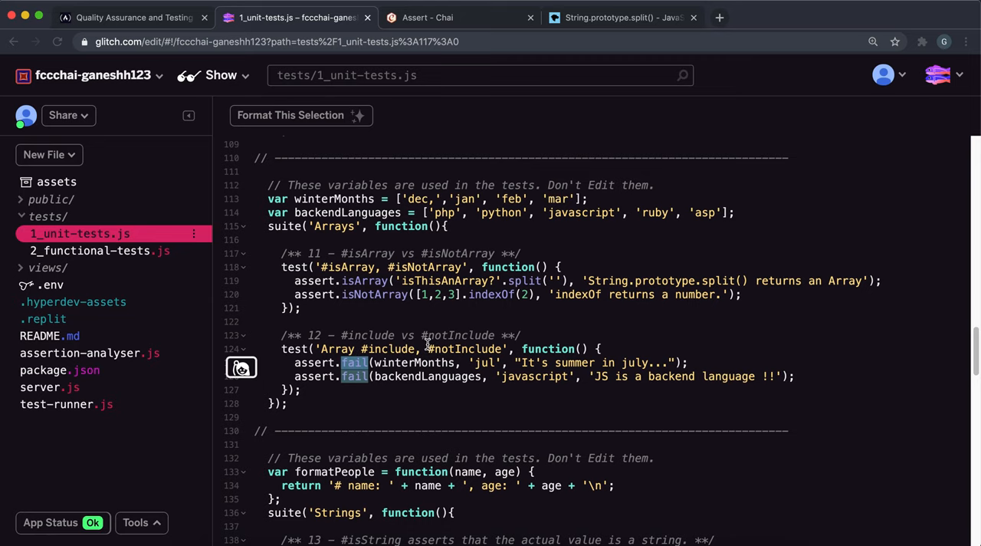
type("notInclude")
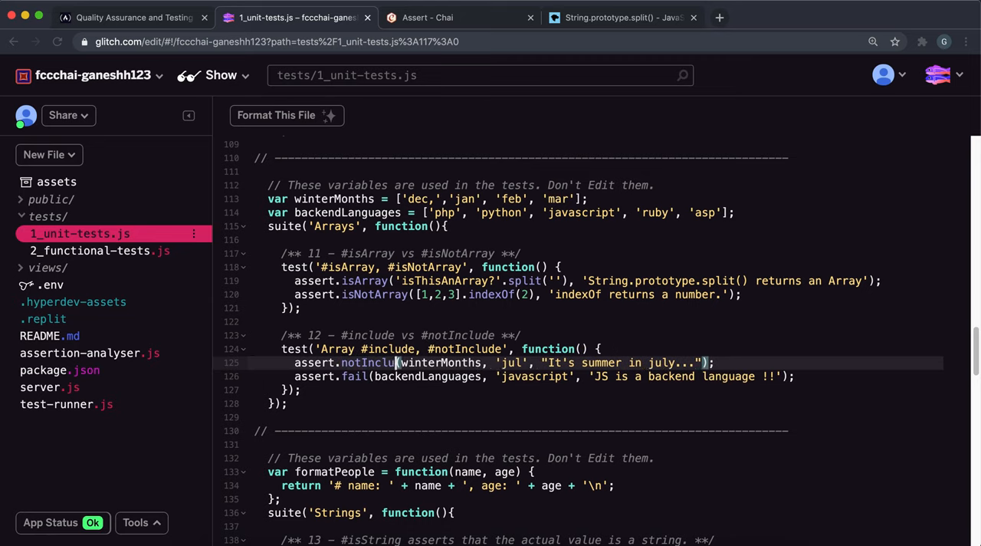
left_click(130, 16)
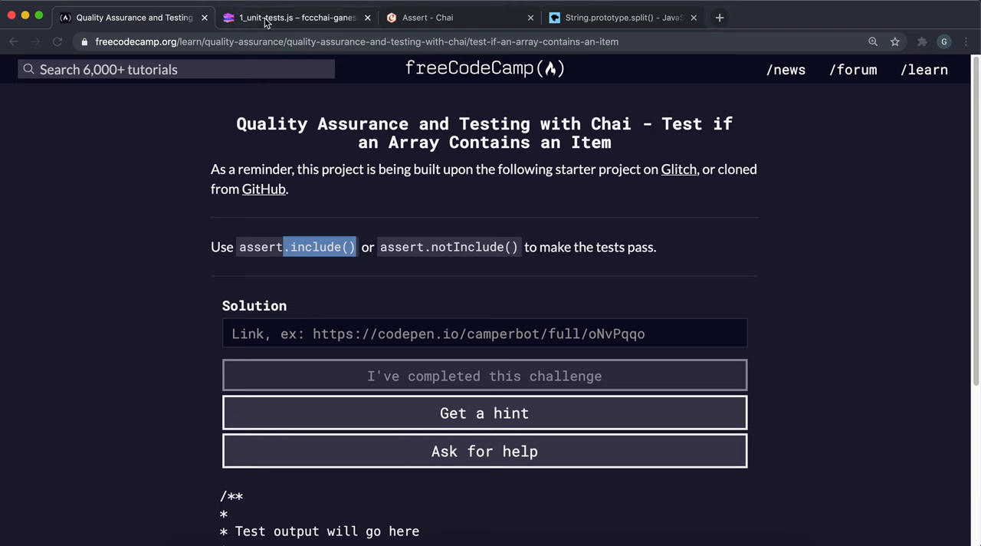
Step: Copy the Glitch live app link, submit it to freeCodeCamp, and return to Glitch
left_click(298, 17)
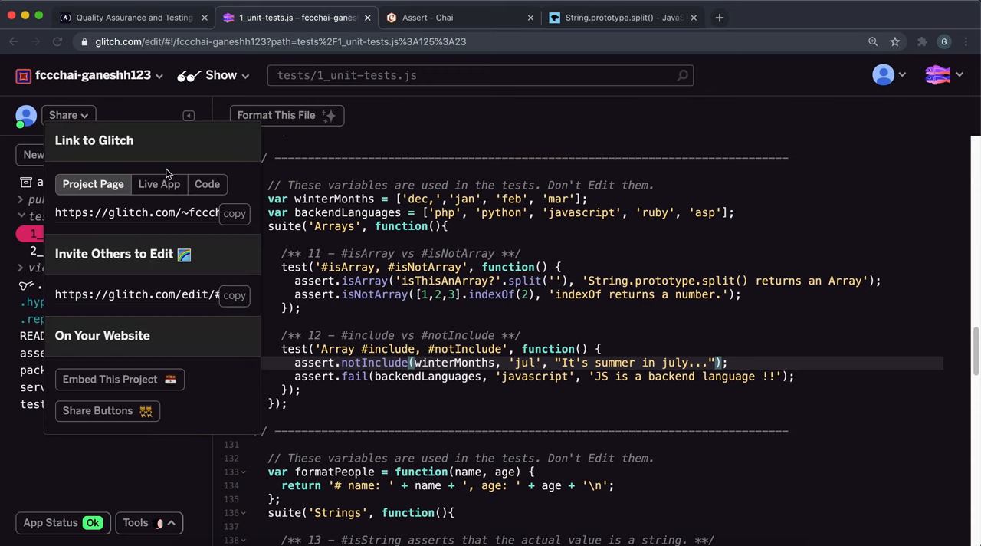
left_click(135, 17)
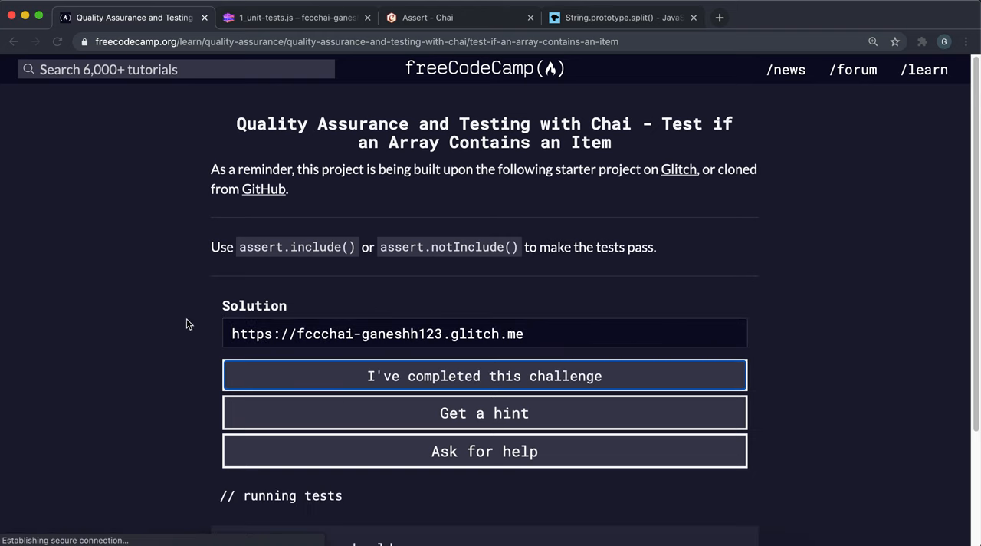
left_click(296, 17)
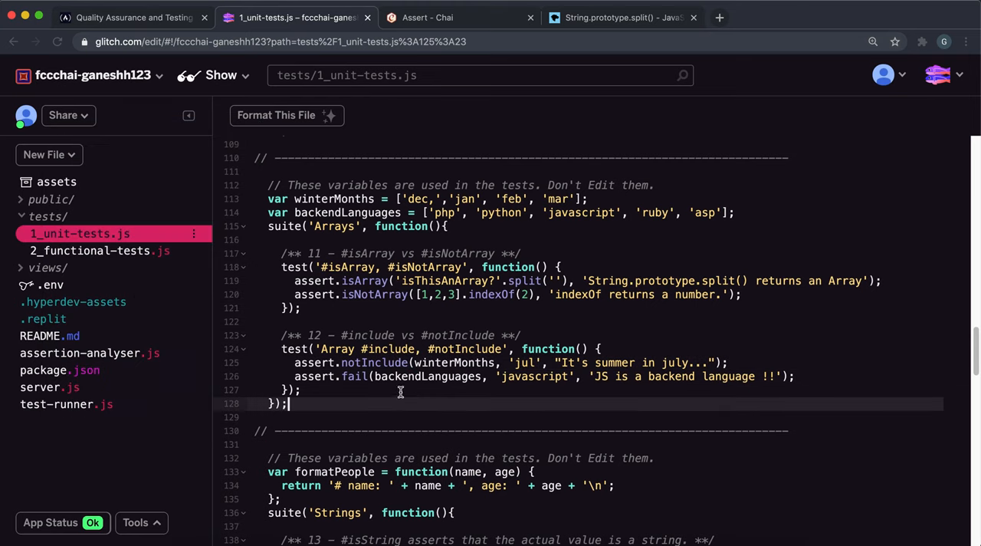
mouse_move(391, 371)
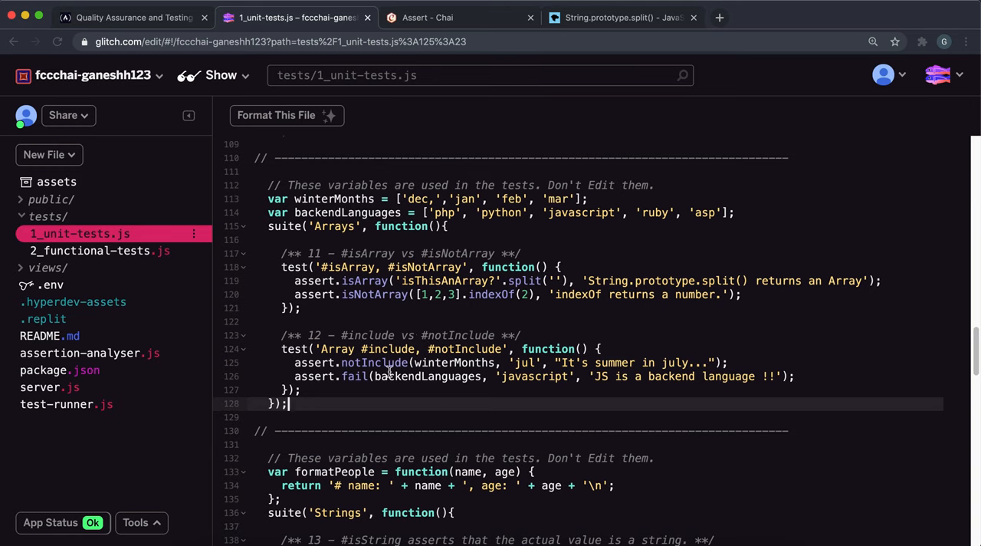
Step: Replace fail with include in the backendLanguages 'javascript' assertion, then return to freeCodeCamp
double_click(427, 376)
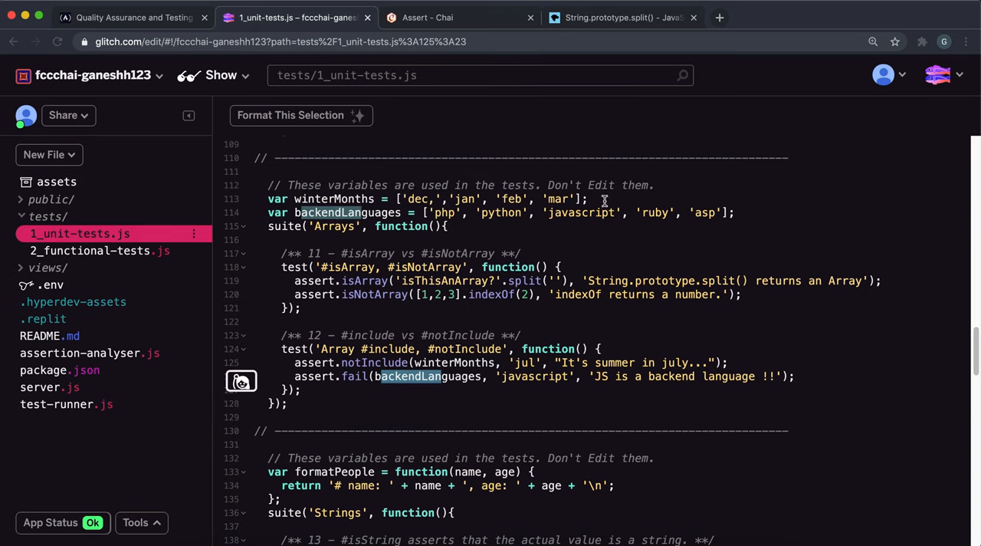
mouse_move(495, 403)
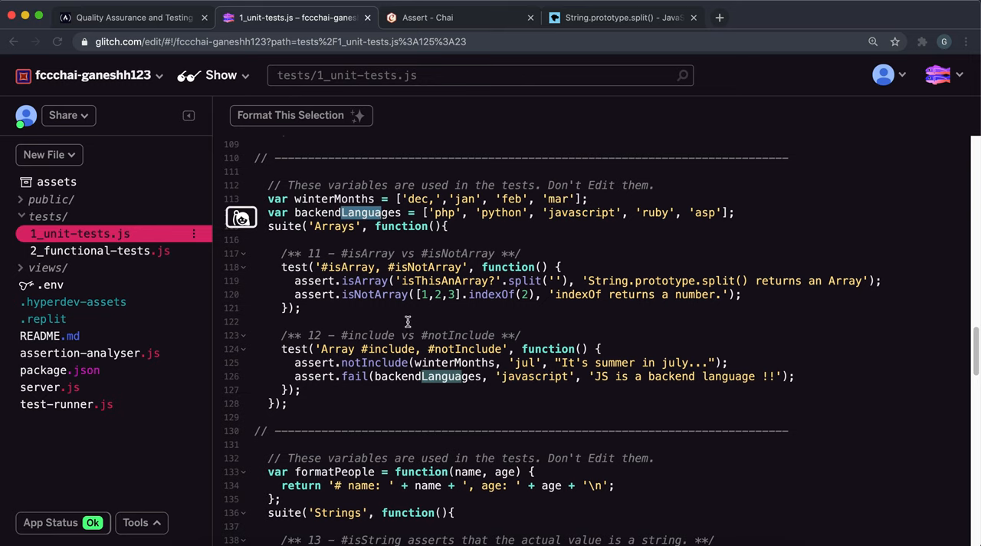
double_click(536, 376)
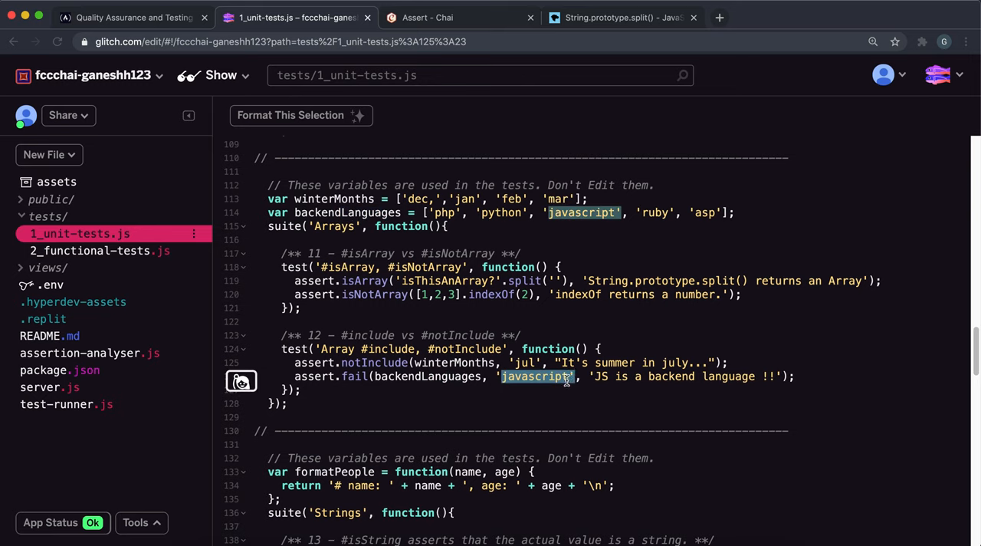
double_click(355, 376)
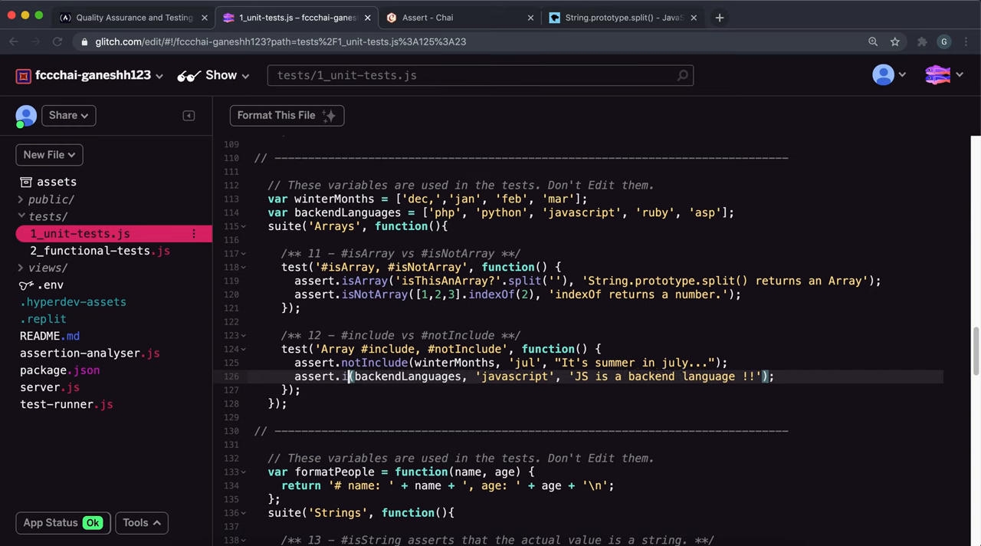
type("nclude")
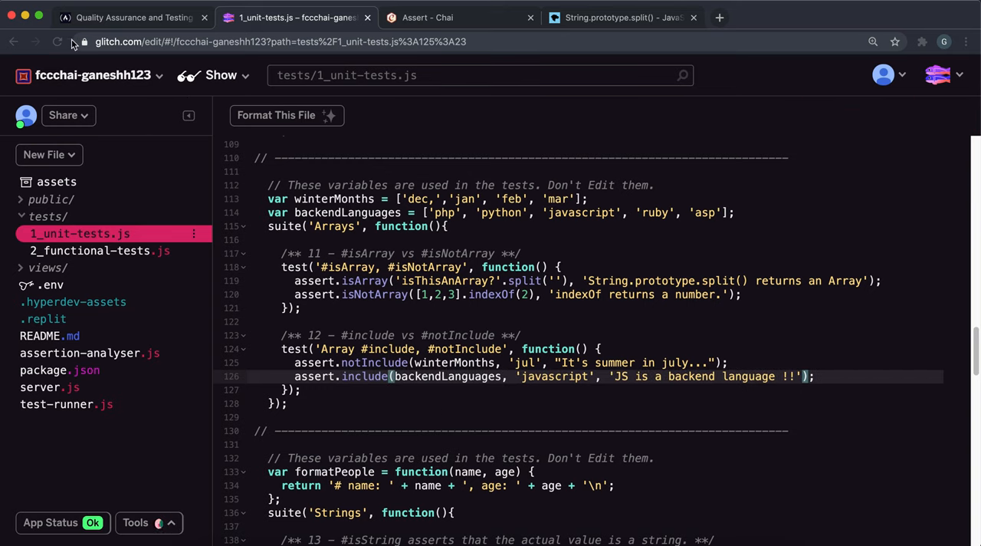
left_click(132, 17)
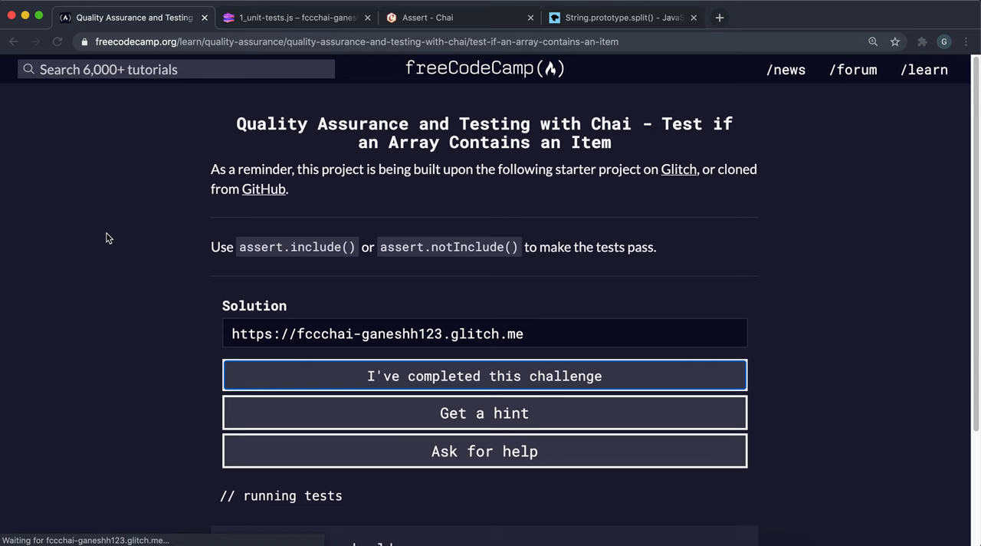
Step: Resubmit the include/notInclude solution so every test passes and the completion message appears
scroll("down", 3)
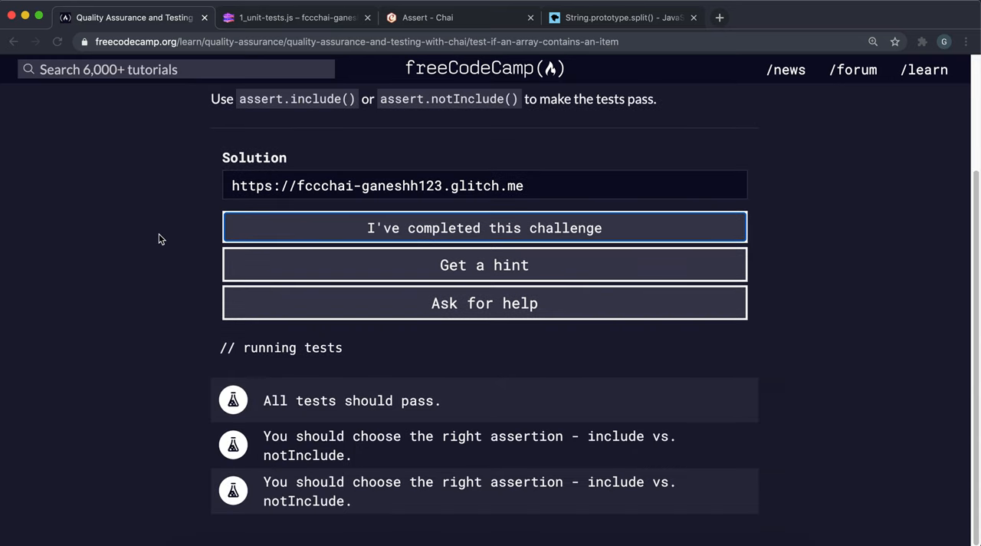
mouse_move(239, 383)
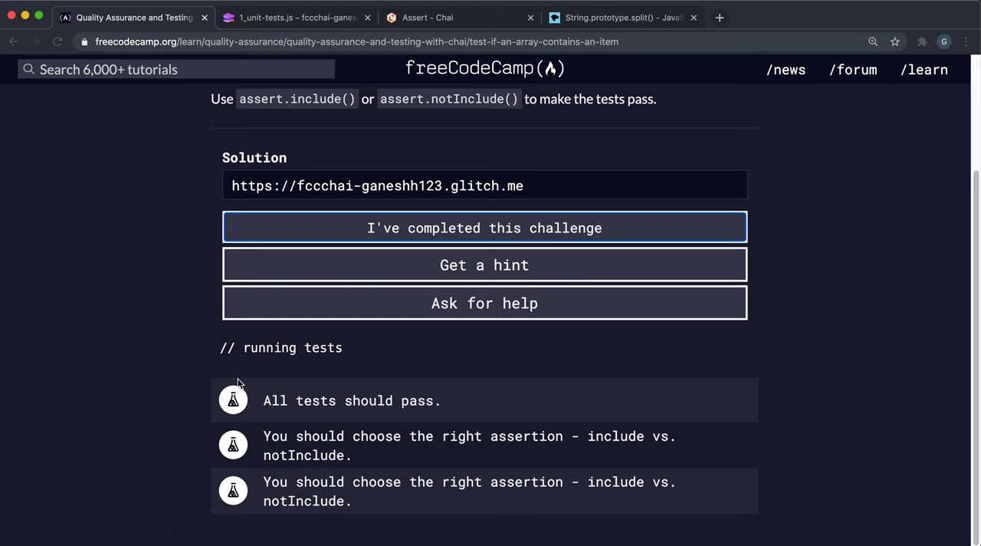
left_click(485, 227)
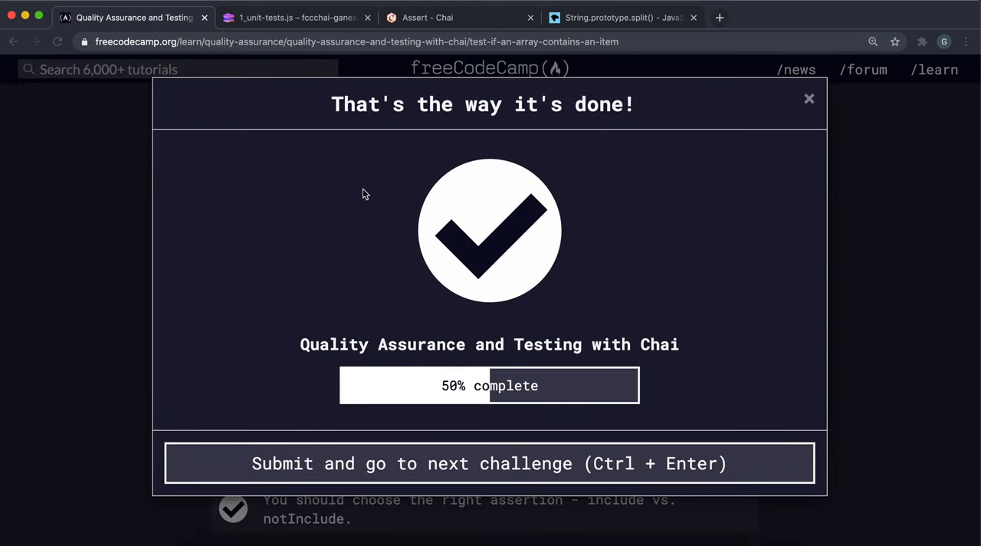
mouse_move(596, 172)
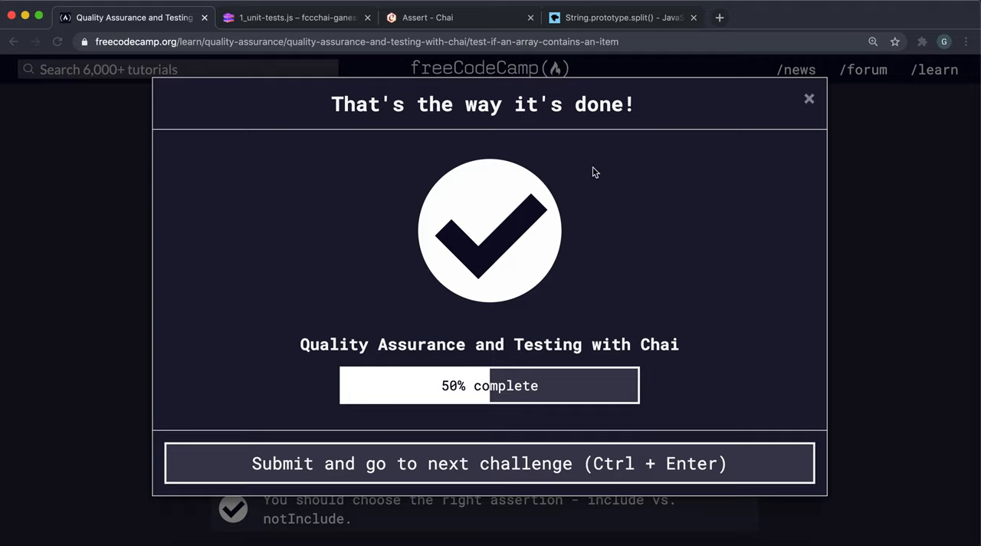